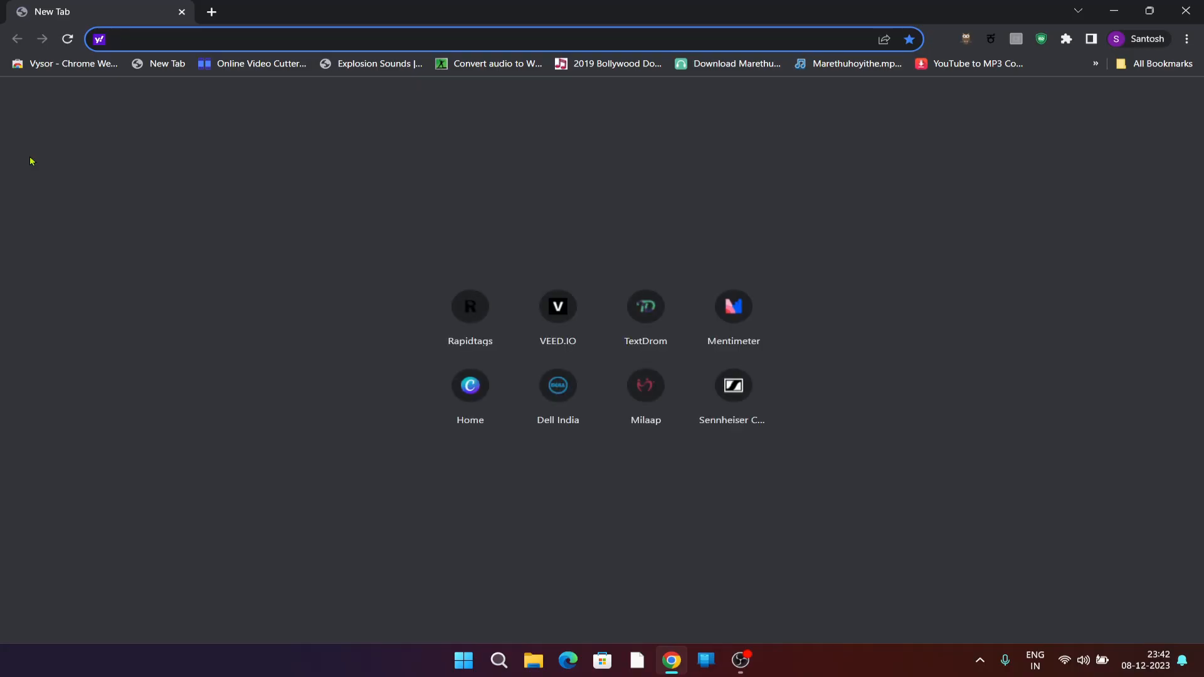
text(www.google.com)
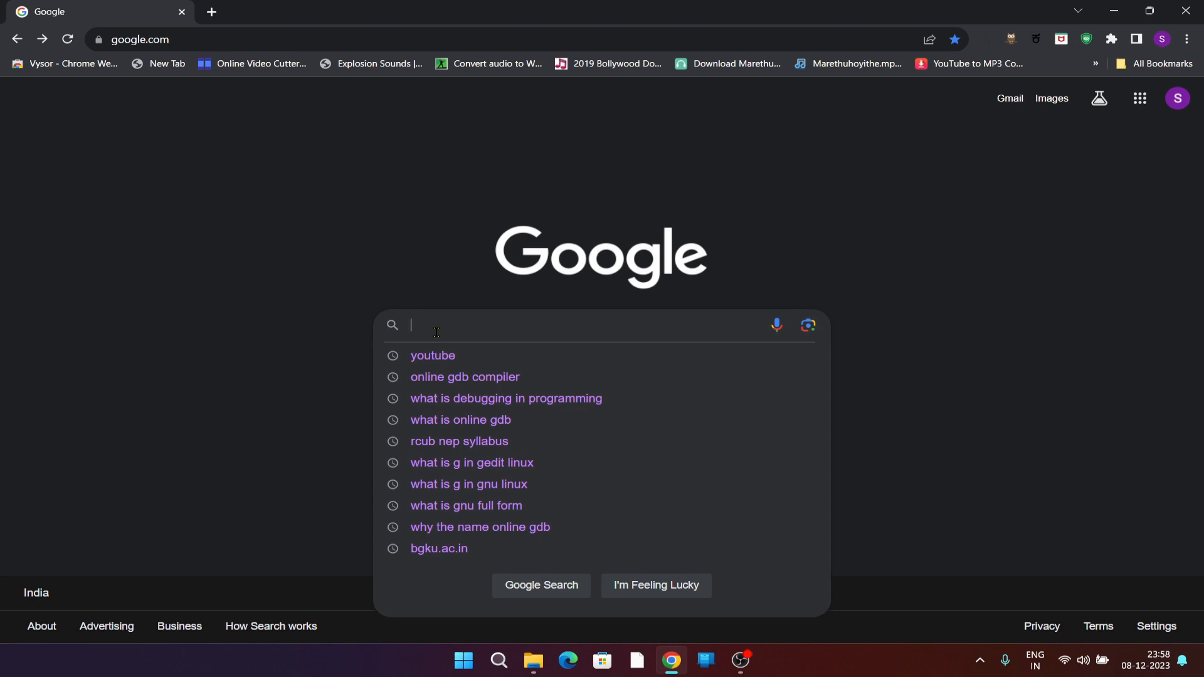
Step: Search Google for 'online gdb compiler' and open the OnlineGDB result
text(online gdb com)
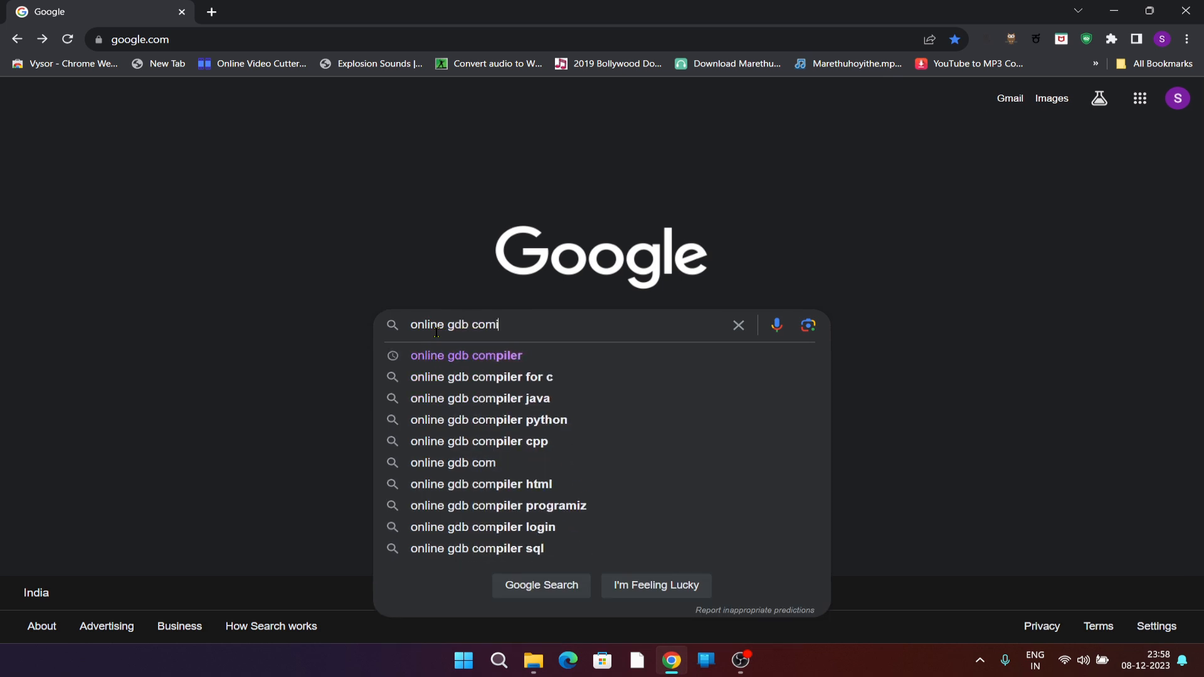
text(ler)
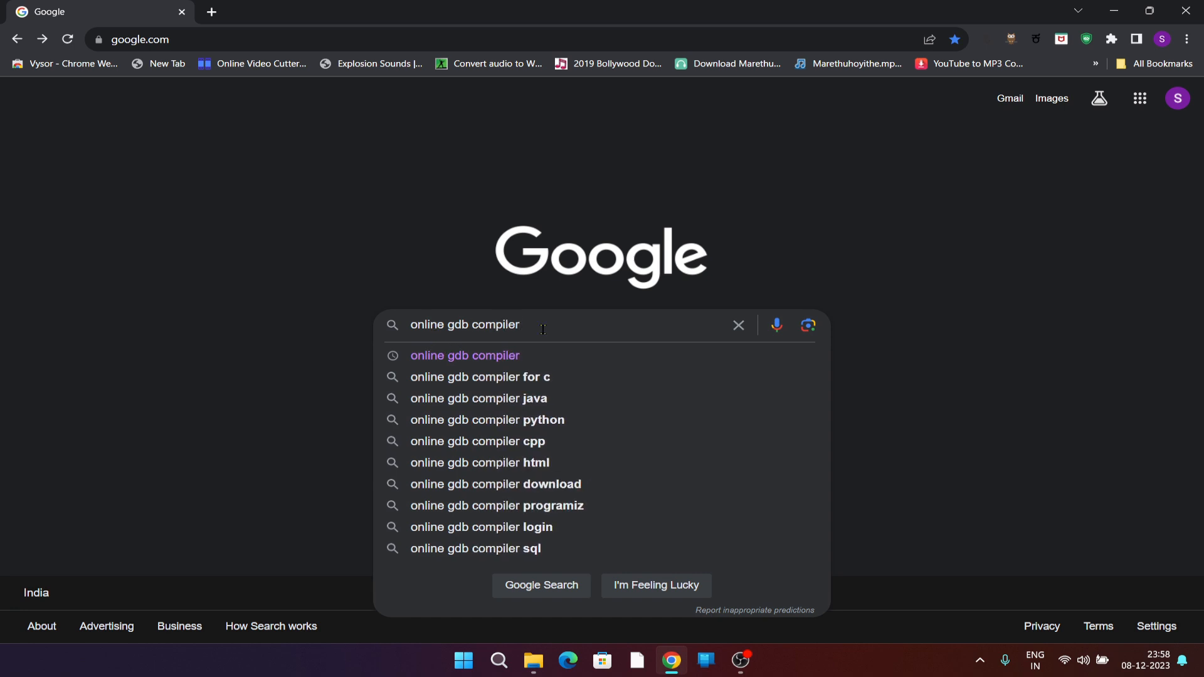
click(540, 585)
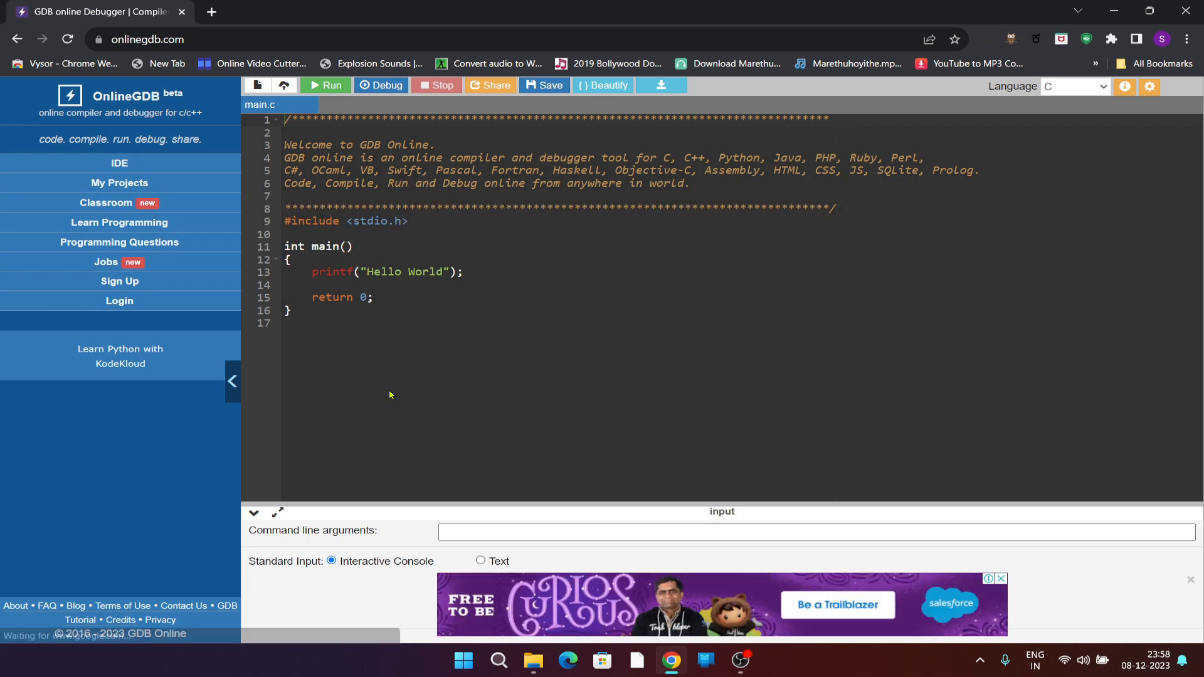
mouse_move(366, 377)
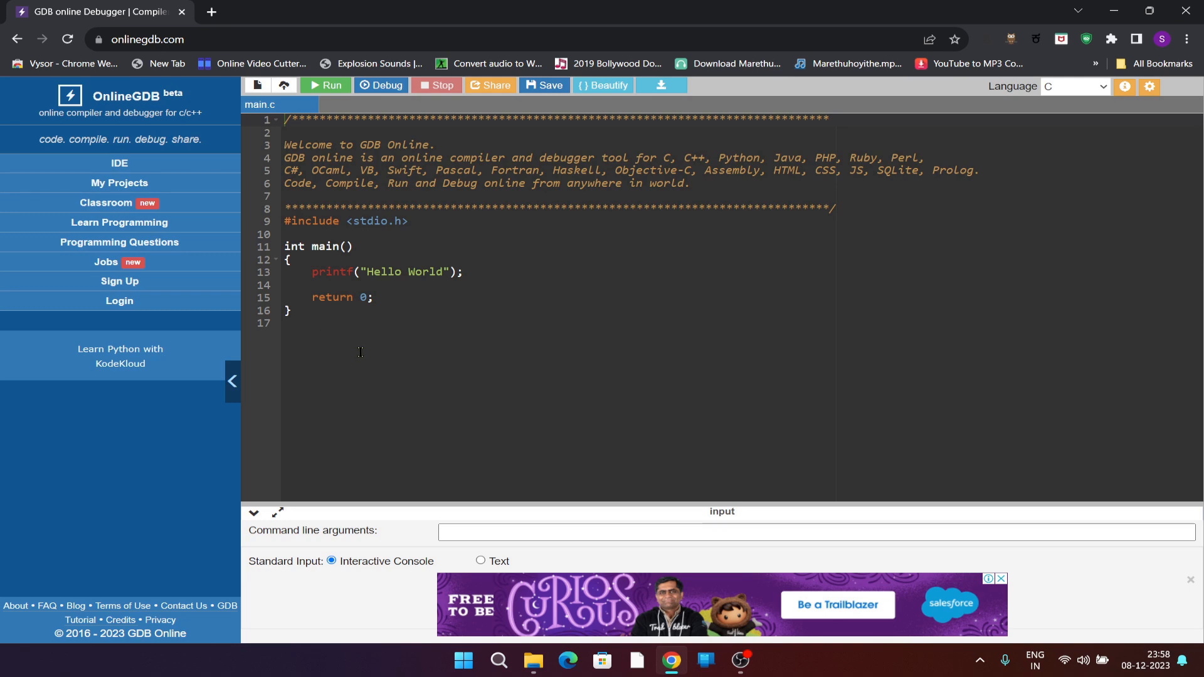
mouse_move(119, 300)
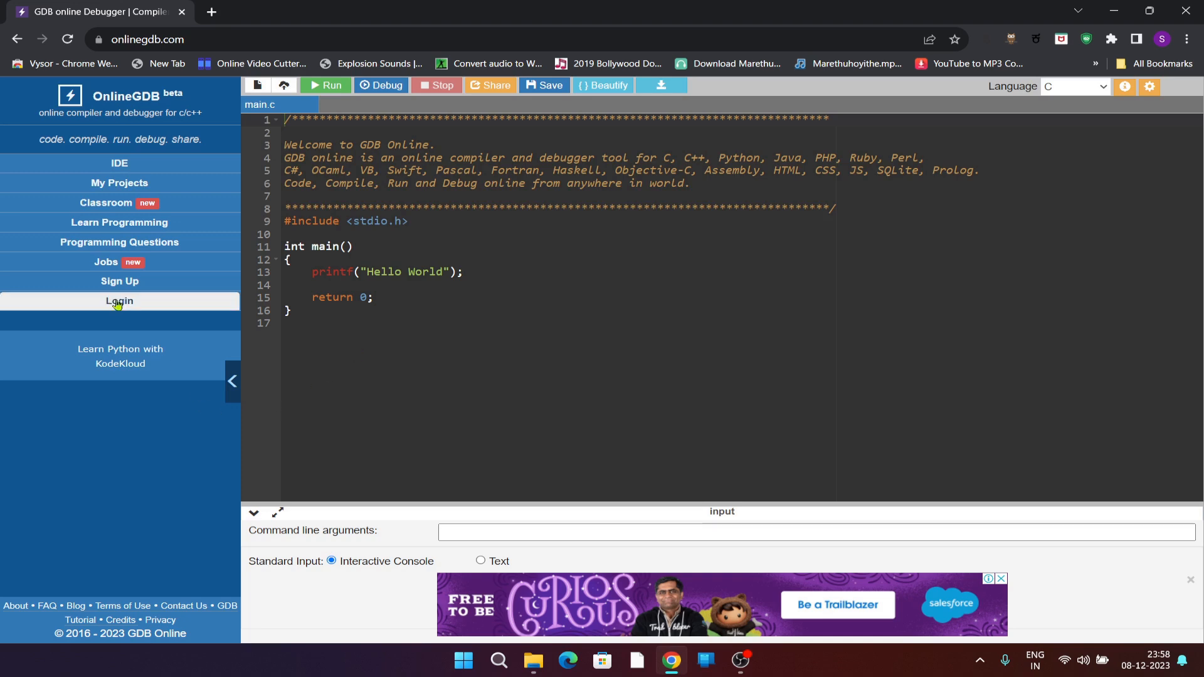
Step: Hide the side menu to widen the editor and keep C as the language
click(233, 382)
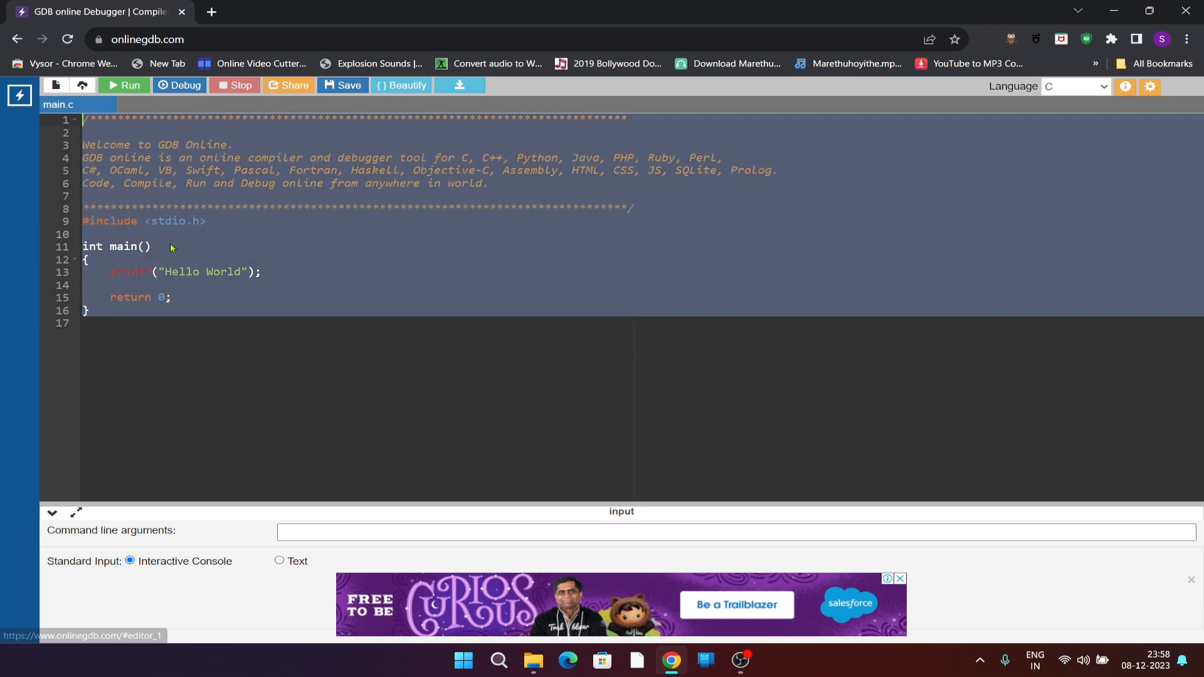
mouse_move(164, 252)
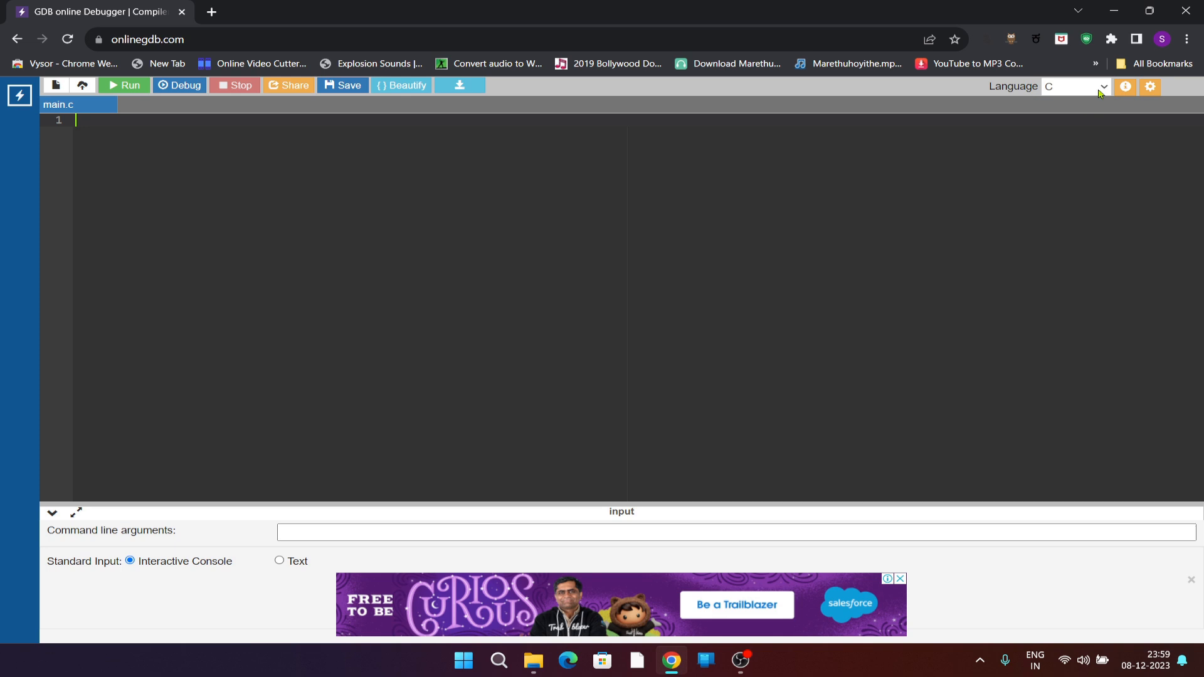
click(1074, 86)
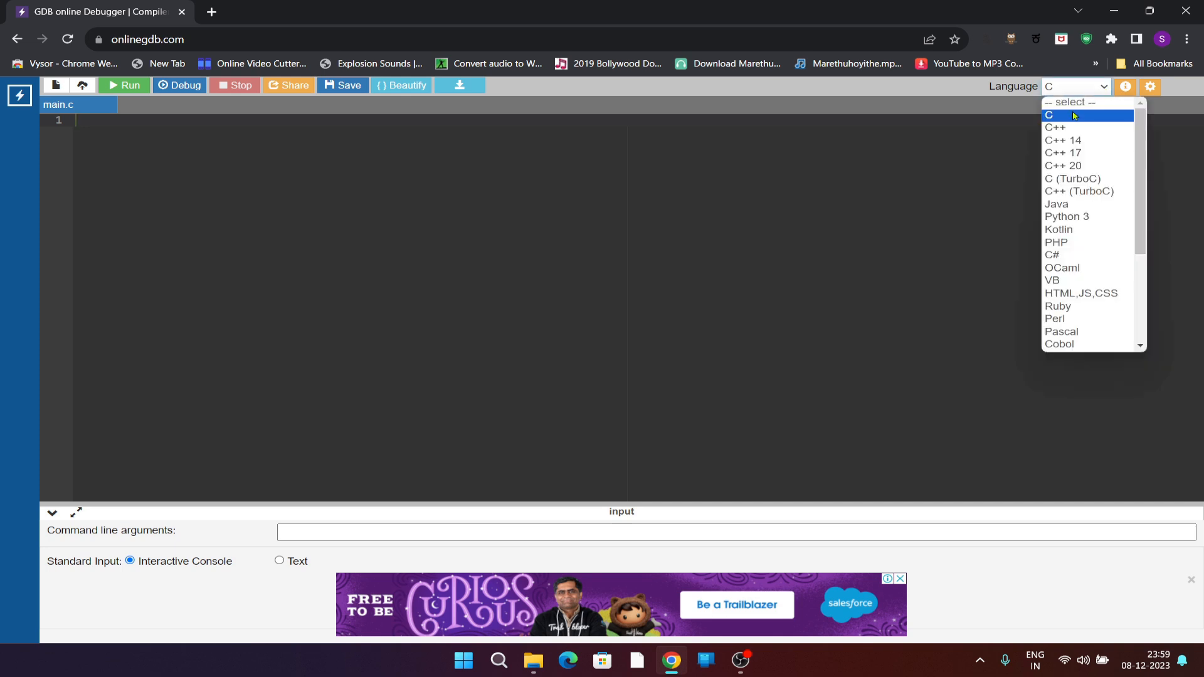
mouse_move(1087, 166)
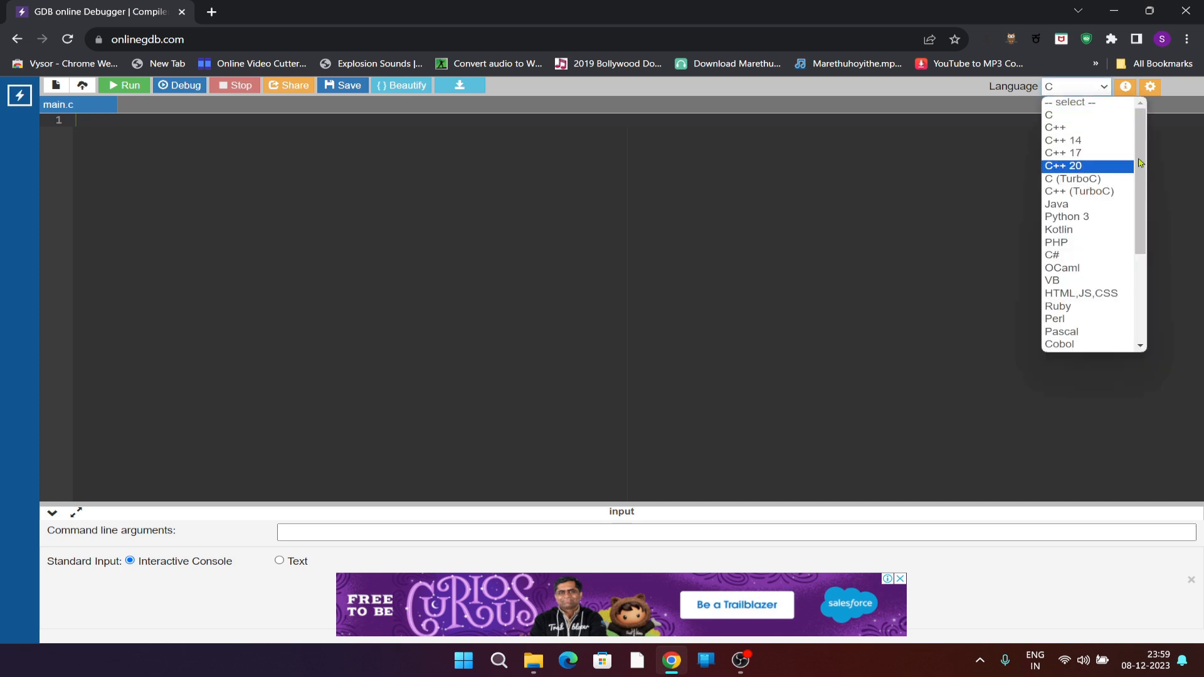
scroll(down, 3)
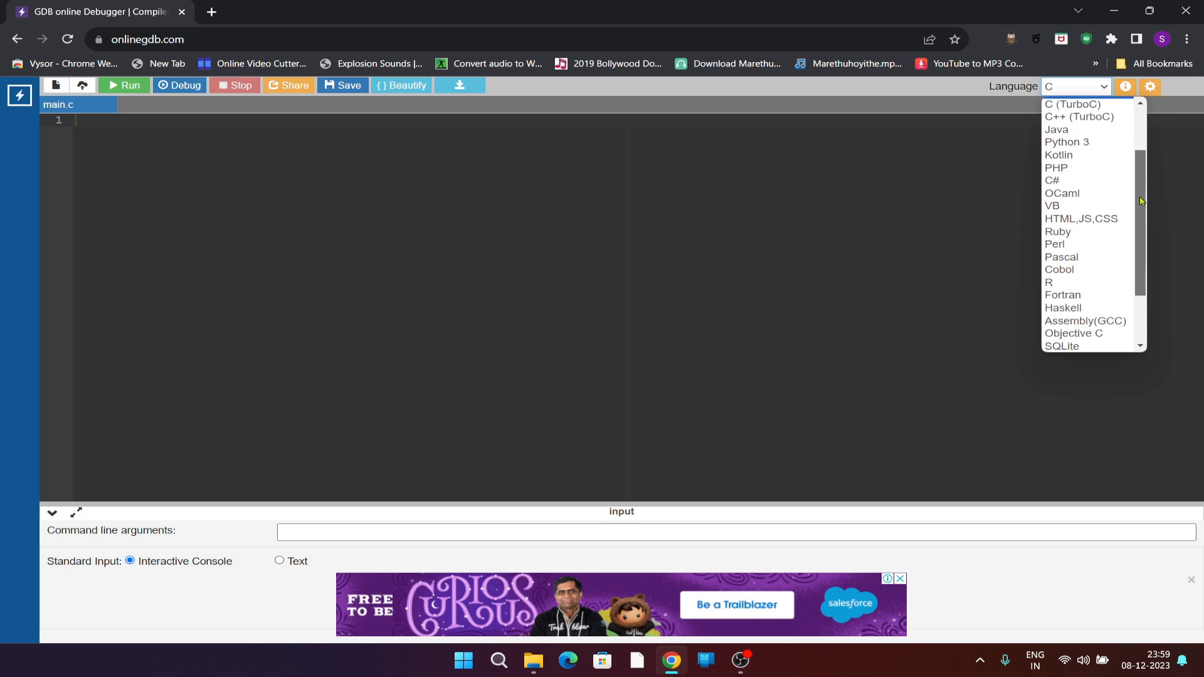
scroll(up, 3)
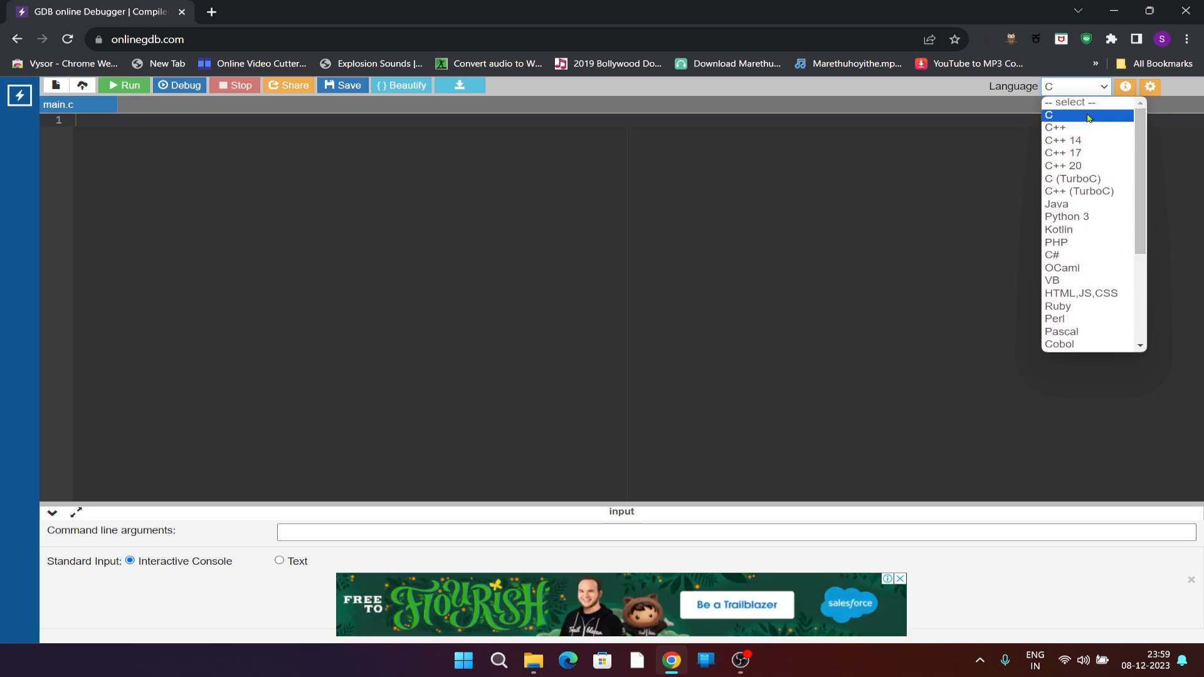
click(1050, 116)
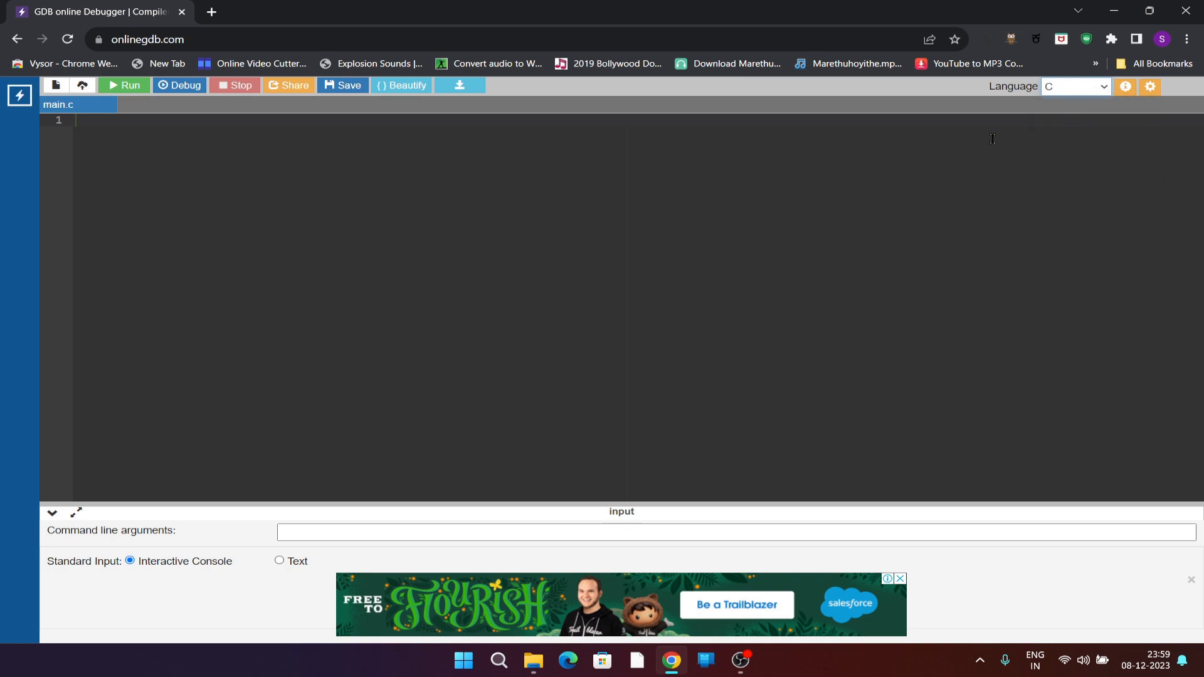
Step: Write the #include<stdio.h> header on the first line of main.c
click(84, 121)
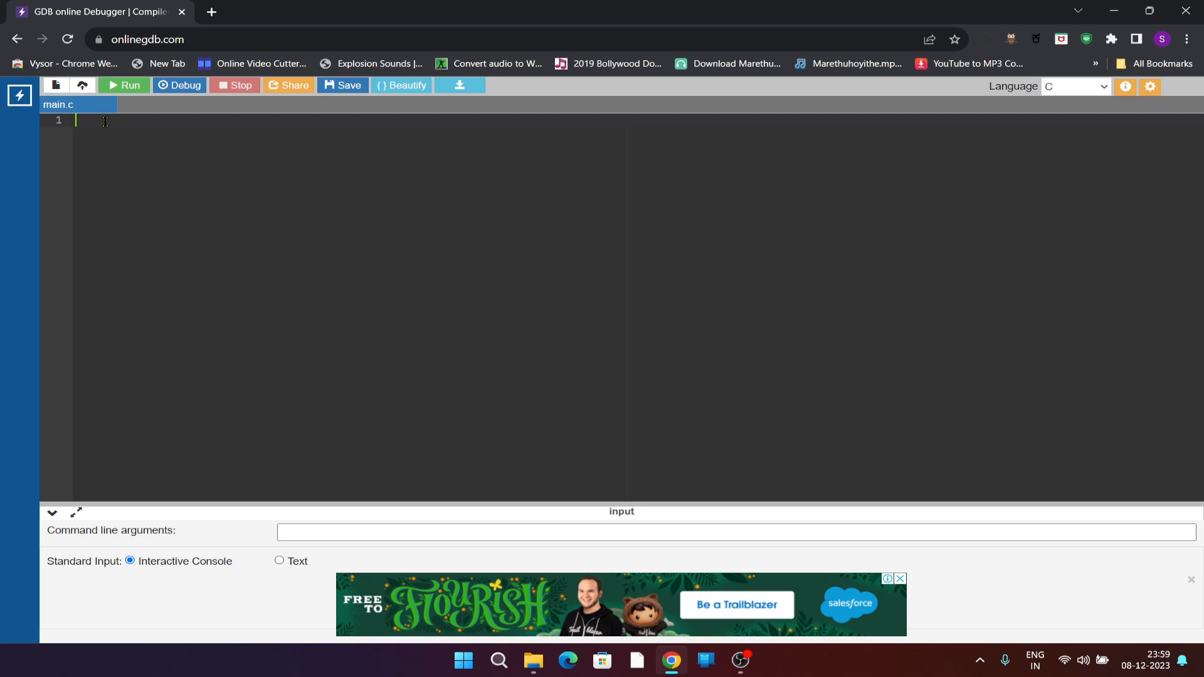
mouse_move(106, 130)
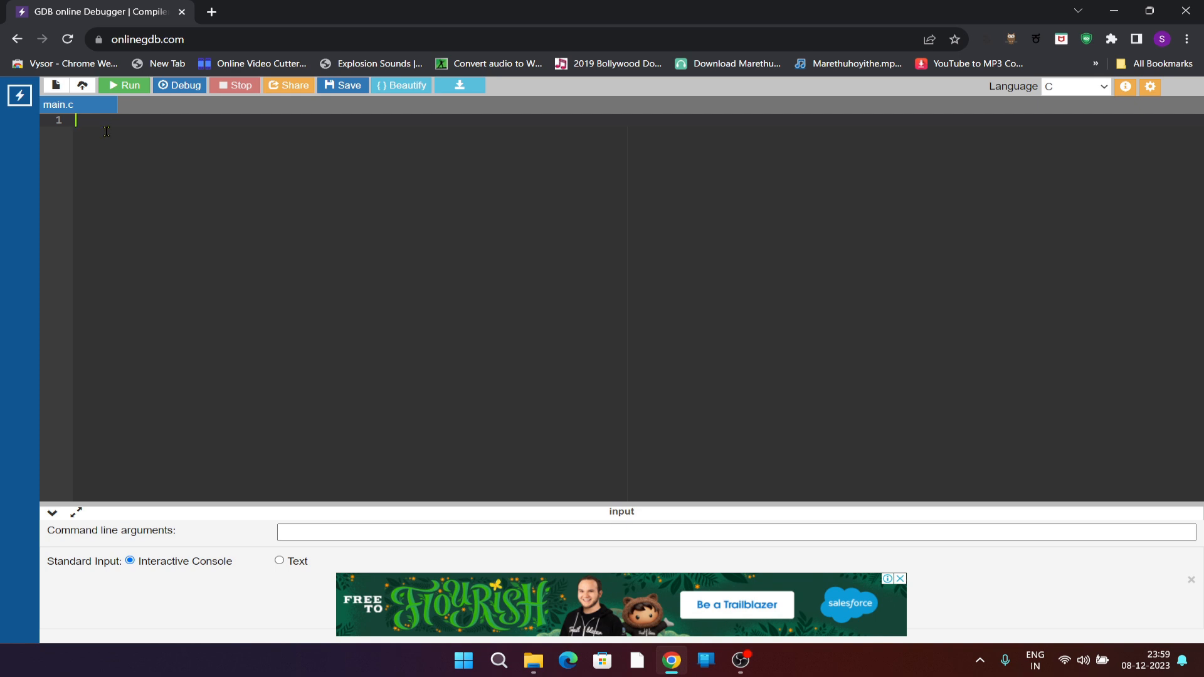
mouse_move(103, 152)
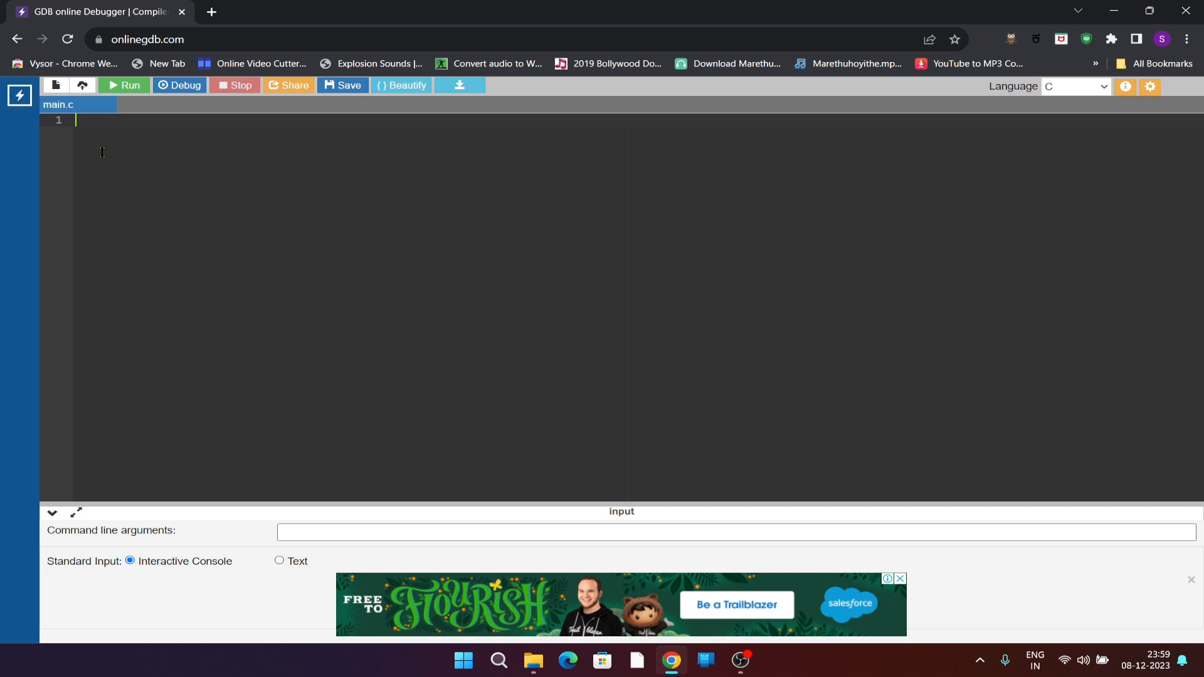
text(#)
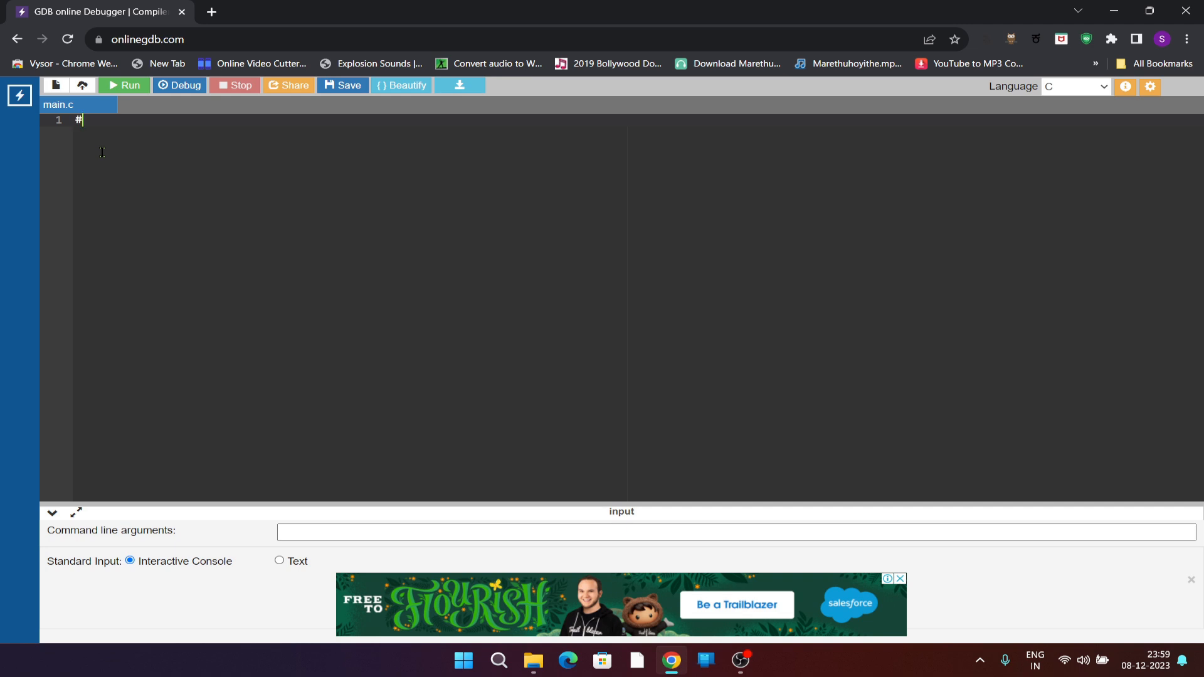
text(include<)
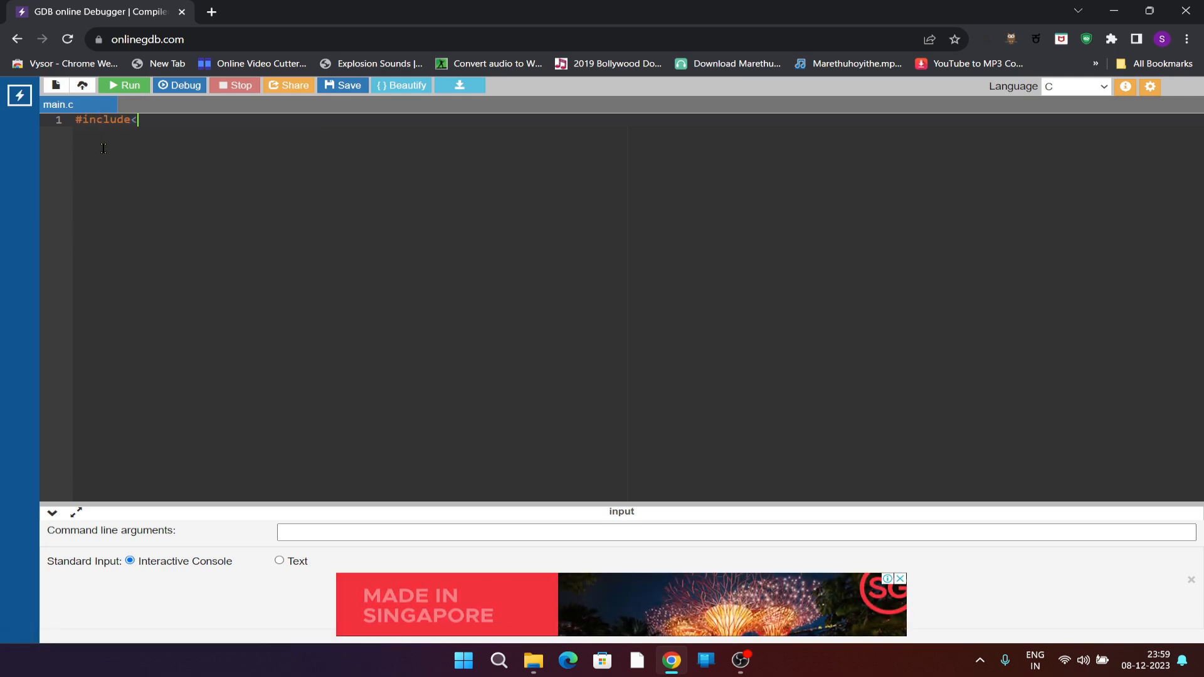
text(std)
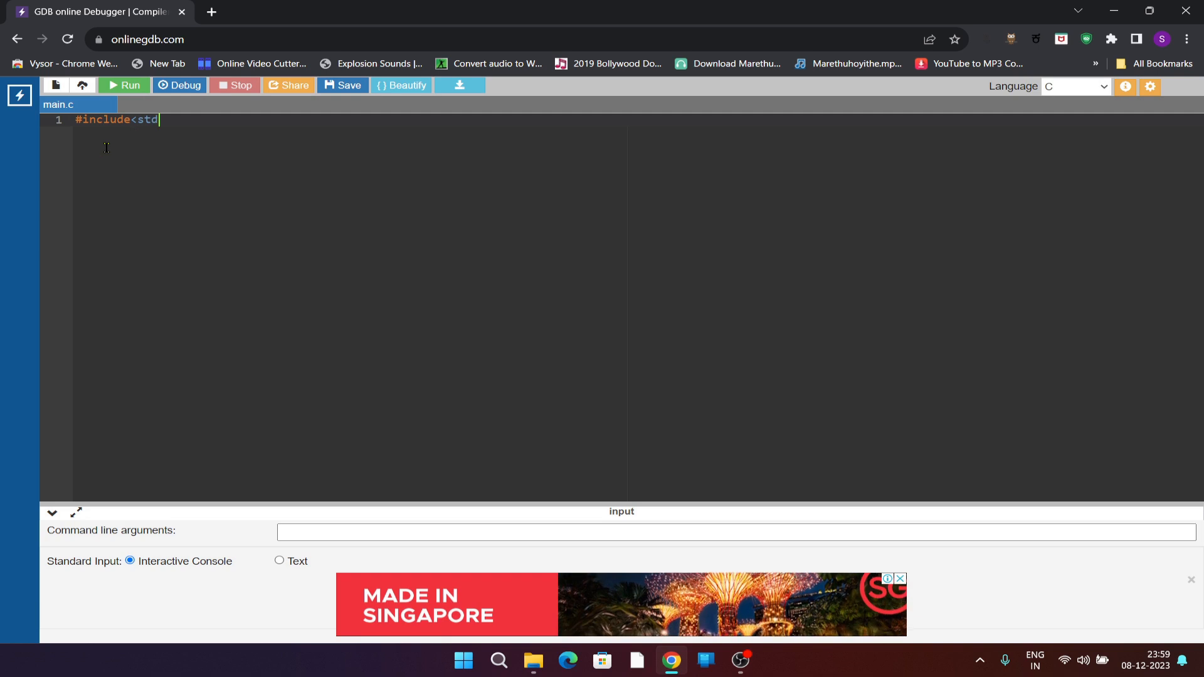
text(io.)
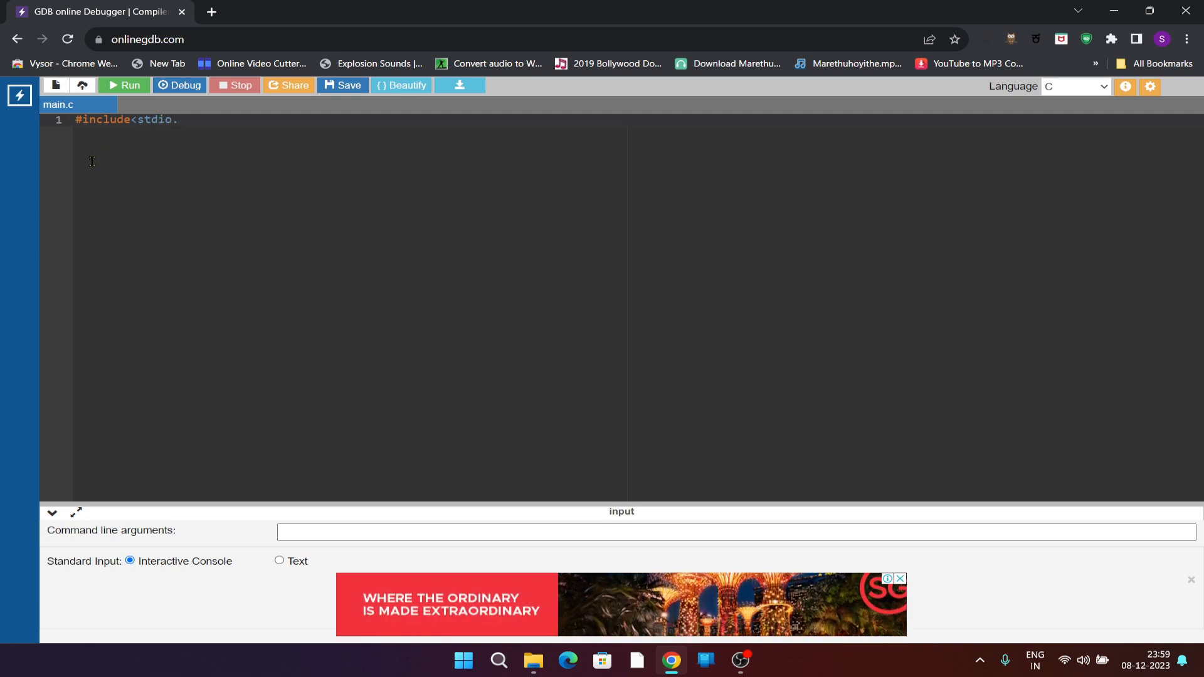
text(h>)
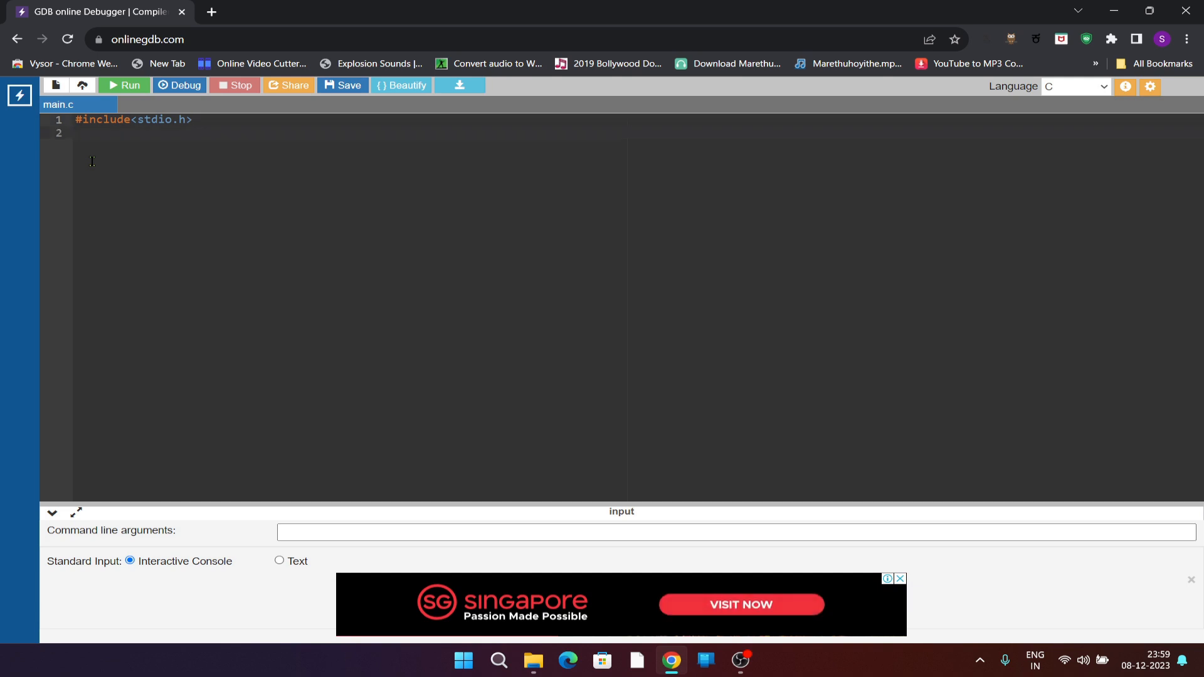
Step: Add void main() containing printf("Santosh"); ending with a semicolon
text(void ma)
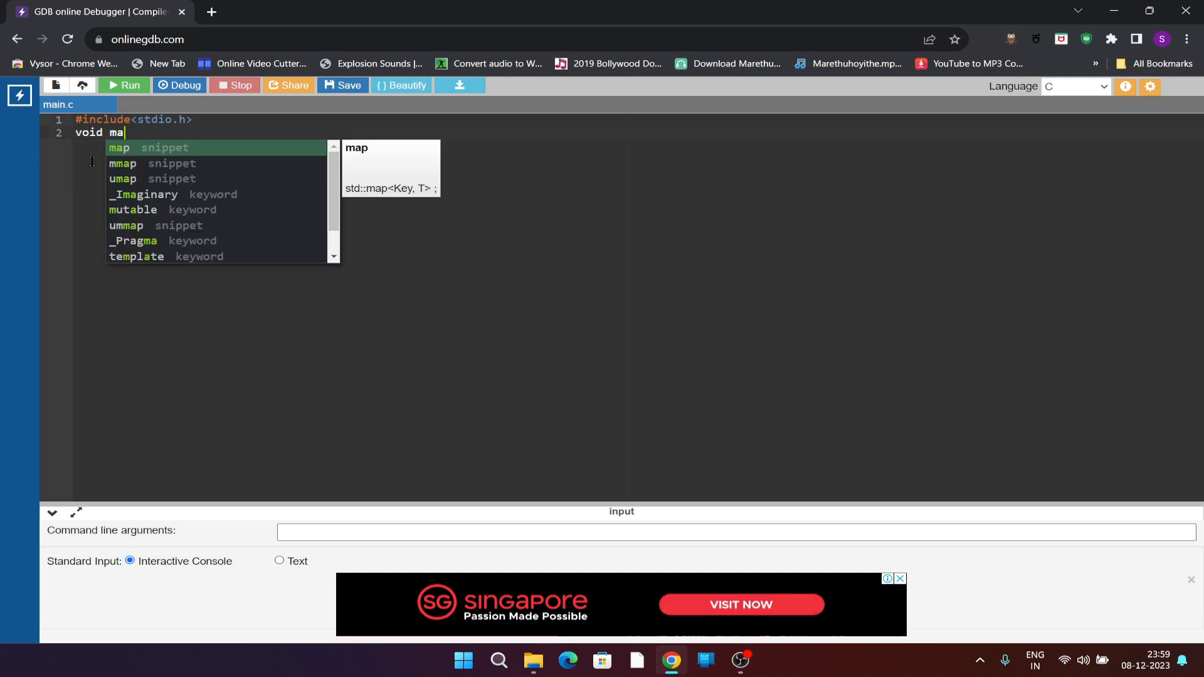
text(in)
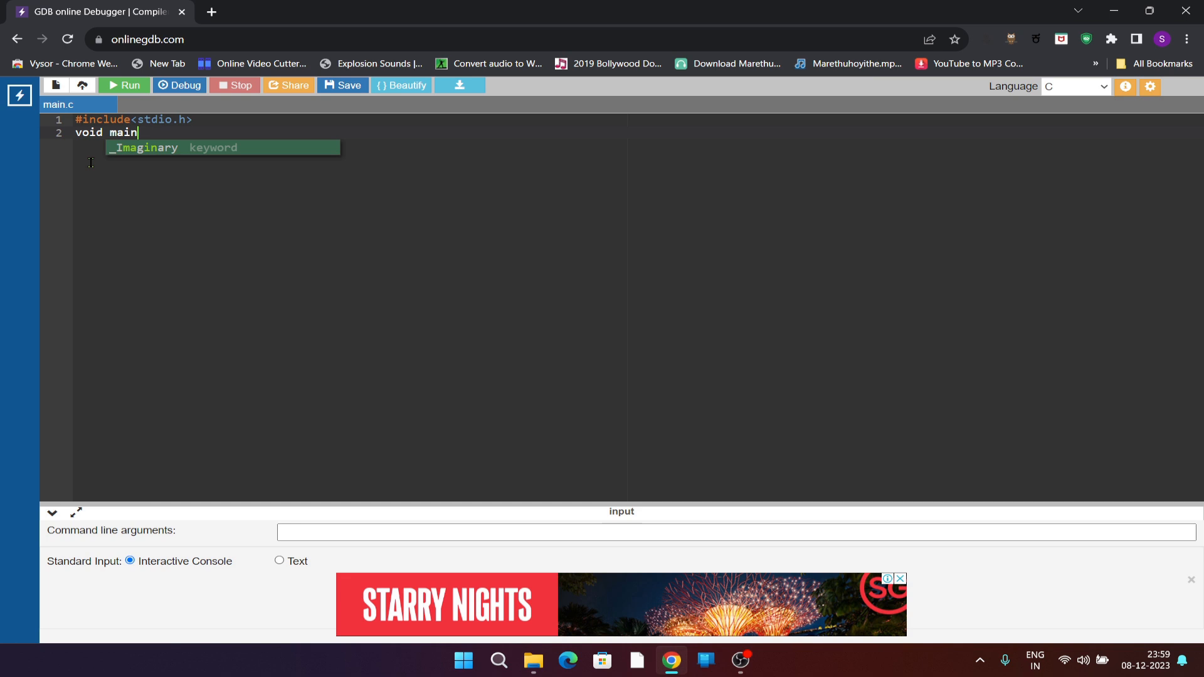
text(())
text({)
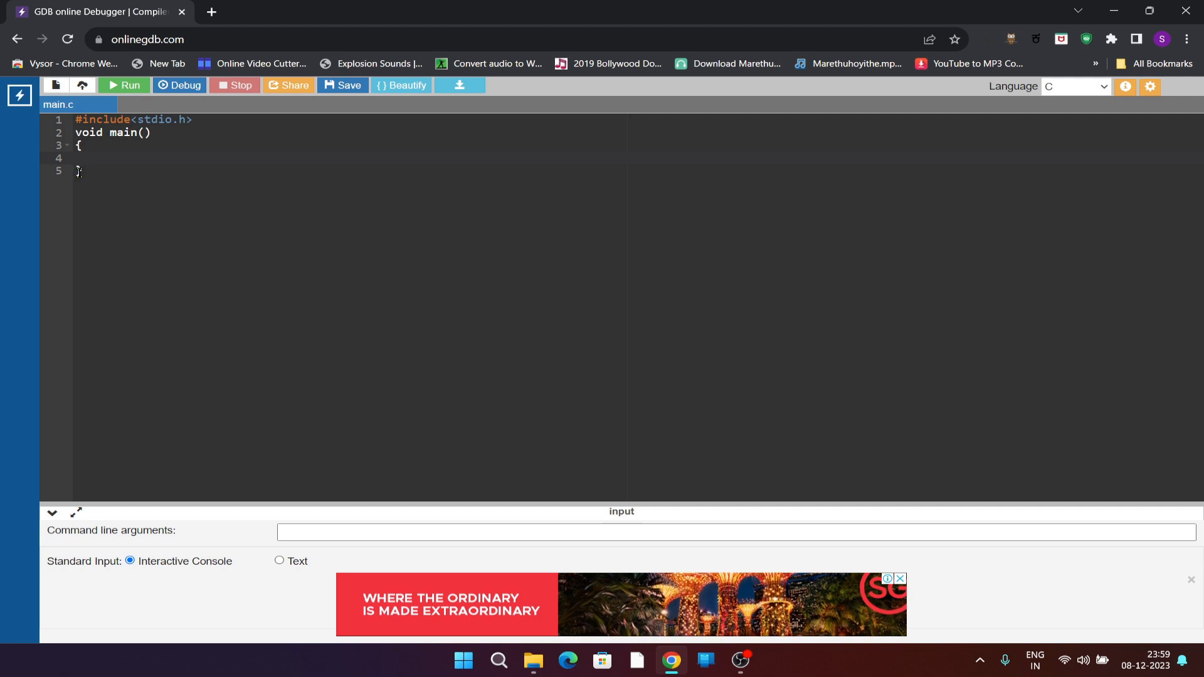
text(prin)
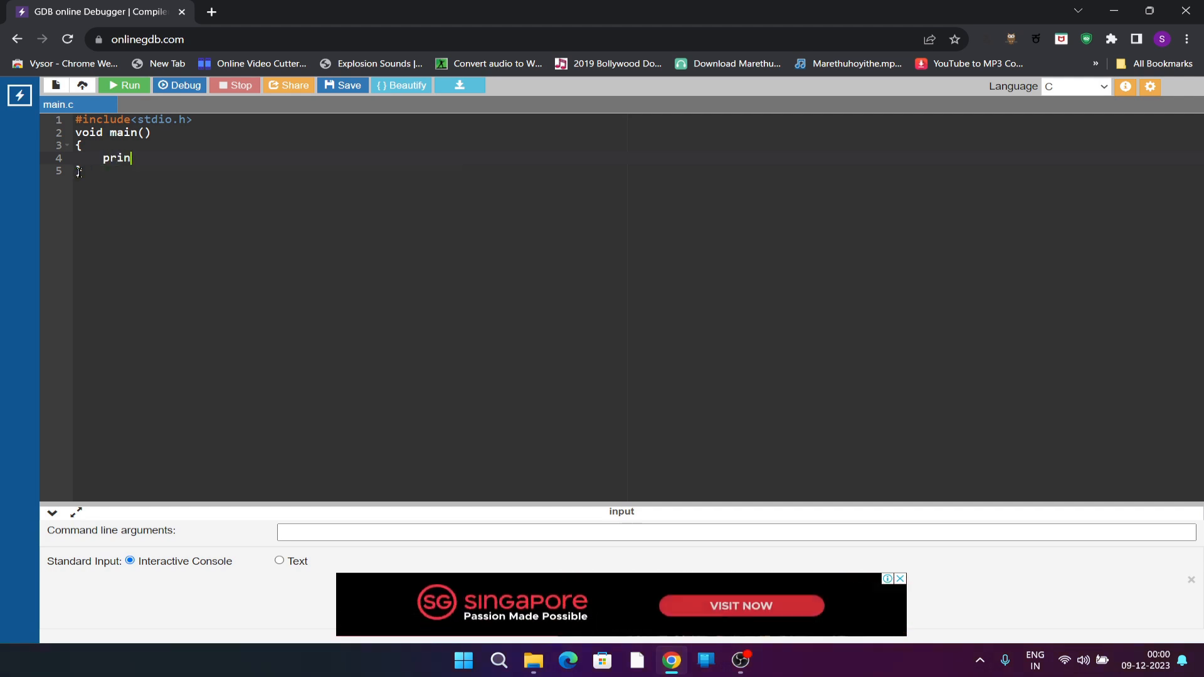
text(tf)
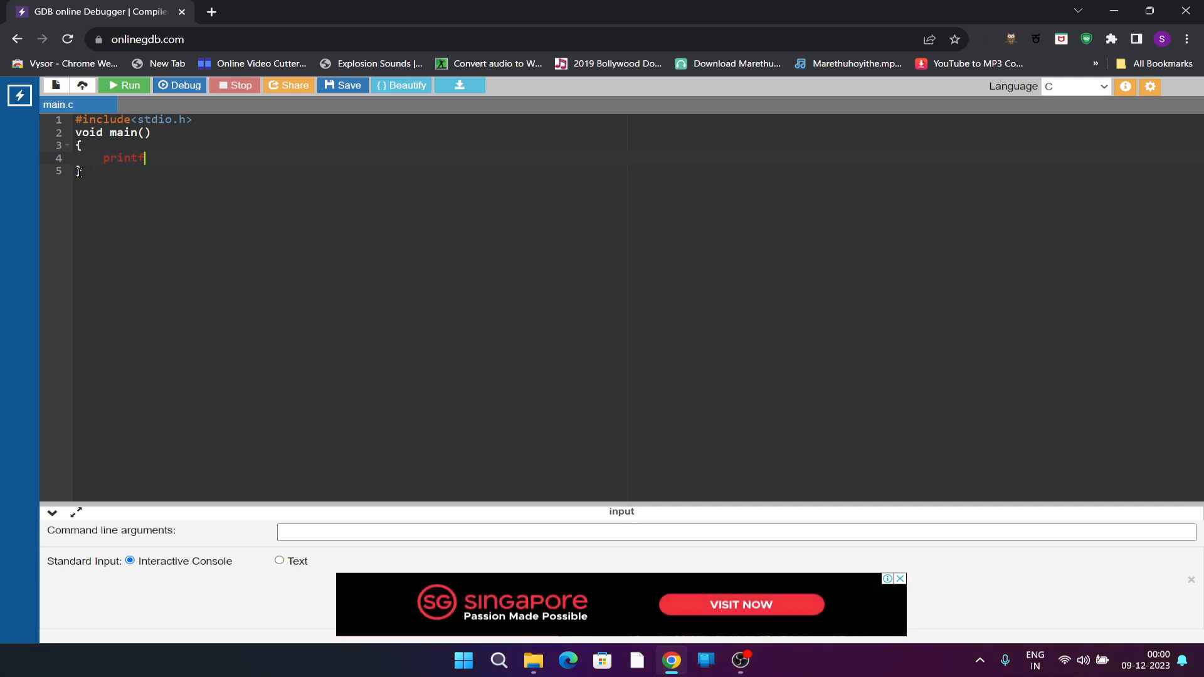
text((""))
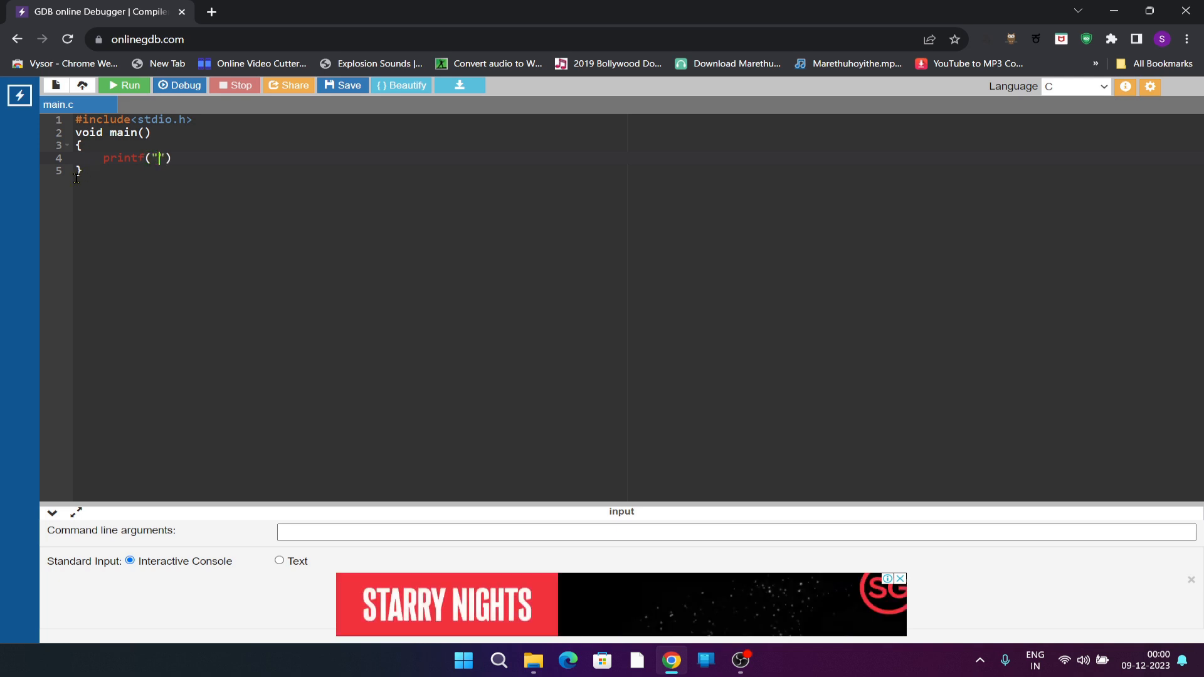
text(Santosh)
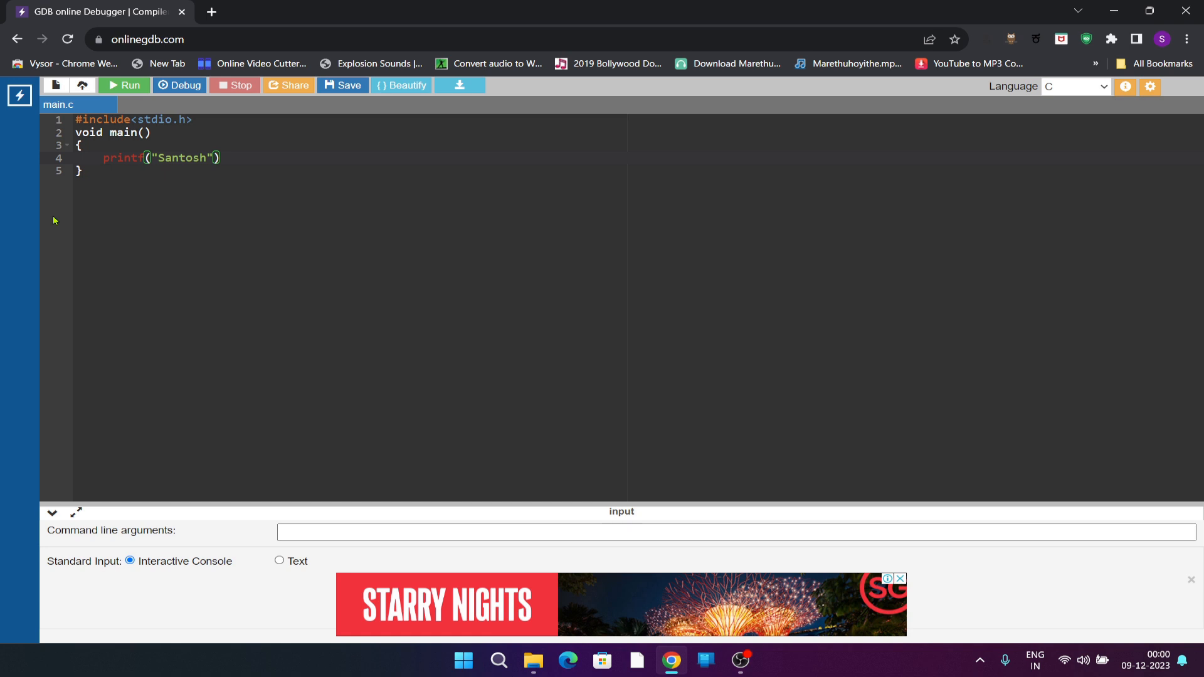
text(;)
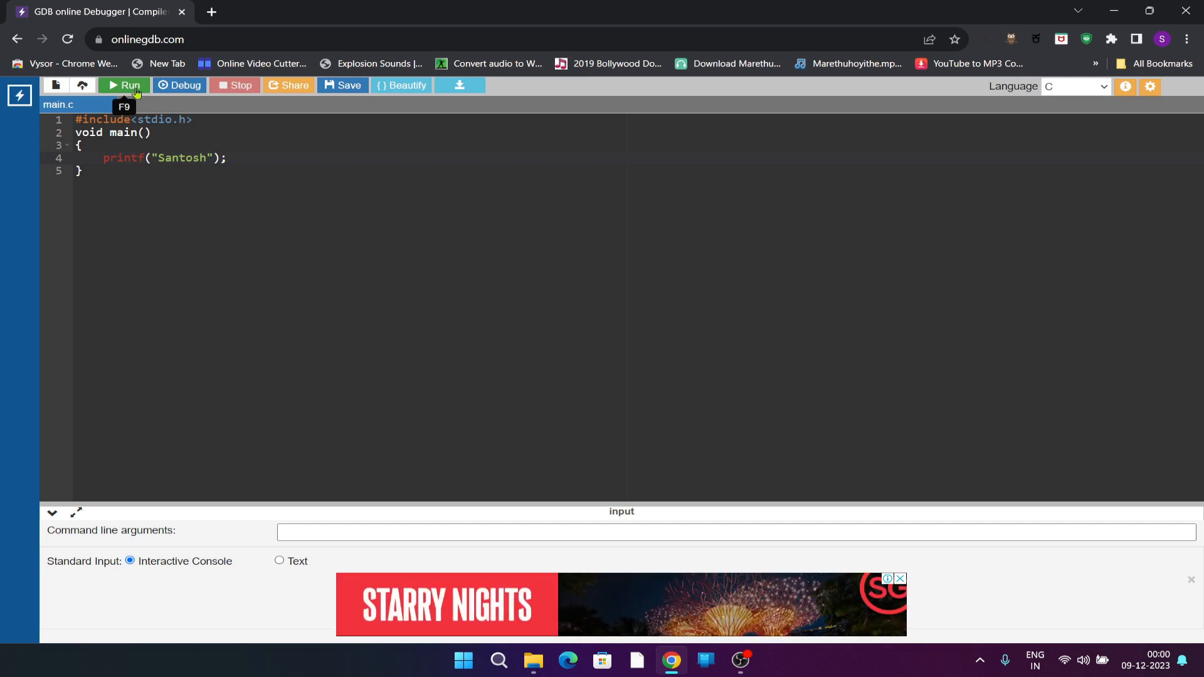
Step: Run the program so the console prints Santosh
click(123, 85)
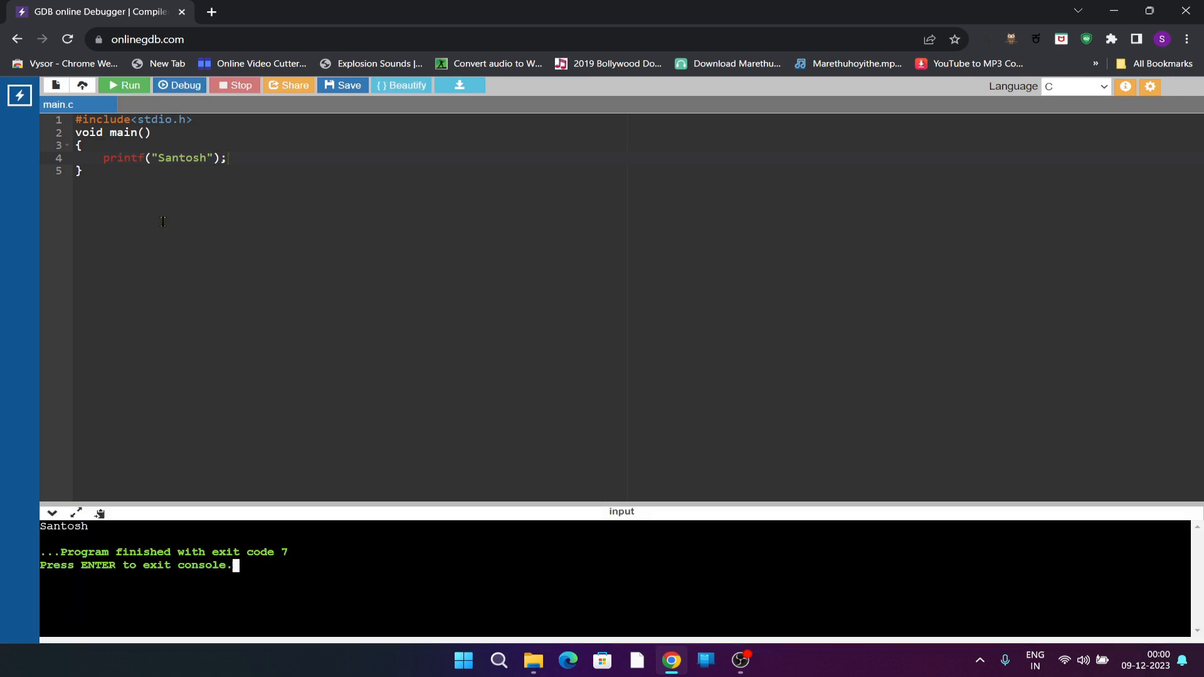
mouse_move(167, 443)
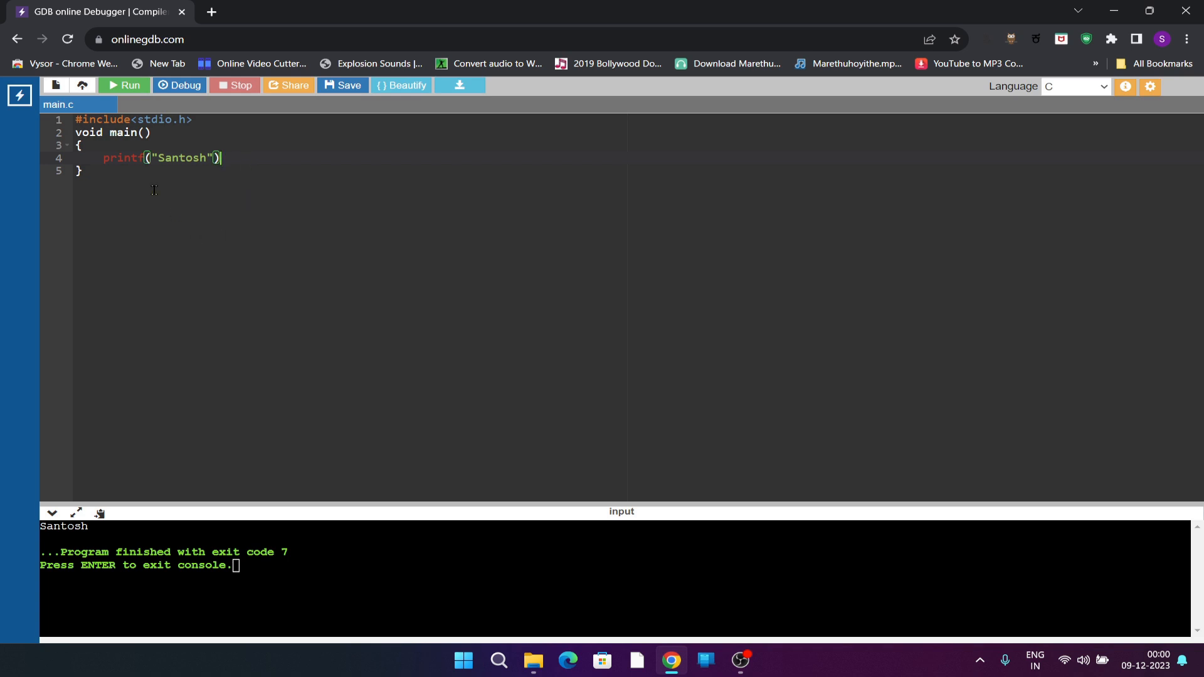
mouse_move(130, 85)
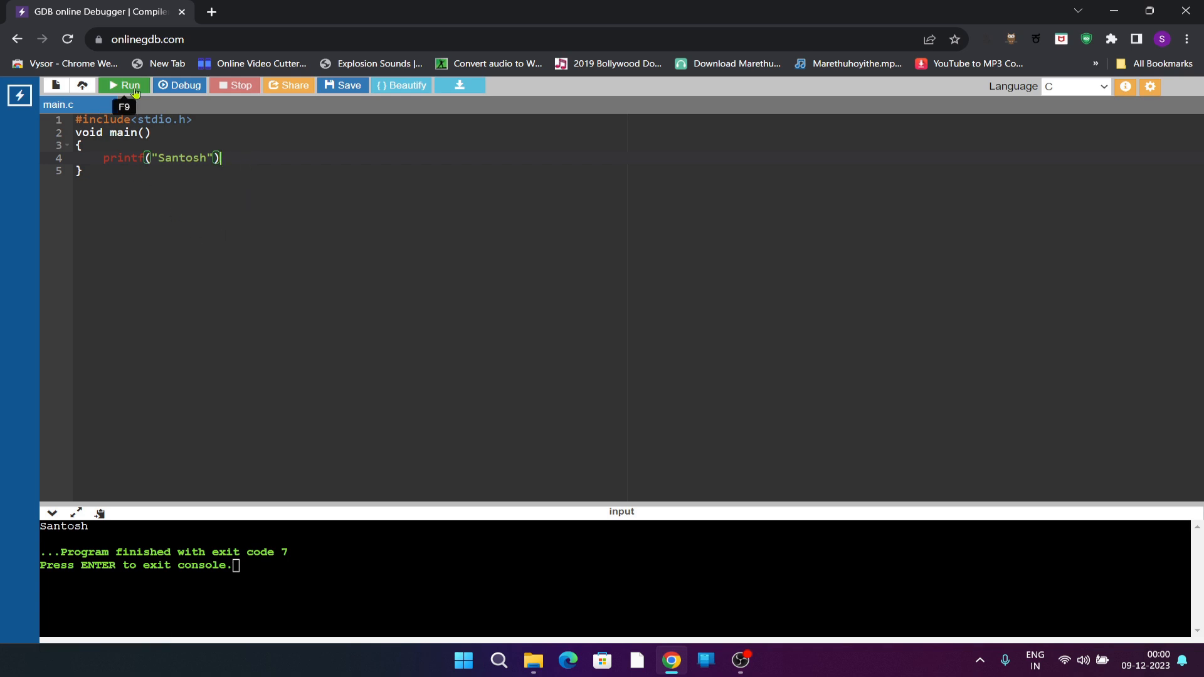
Step: Run without the semicolon to see the ';' error, then retype the semicolon
click(124, 85)
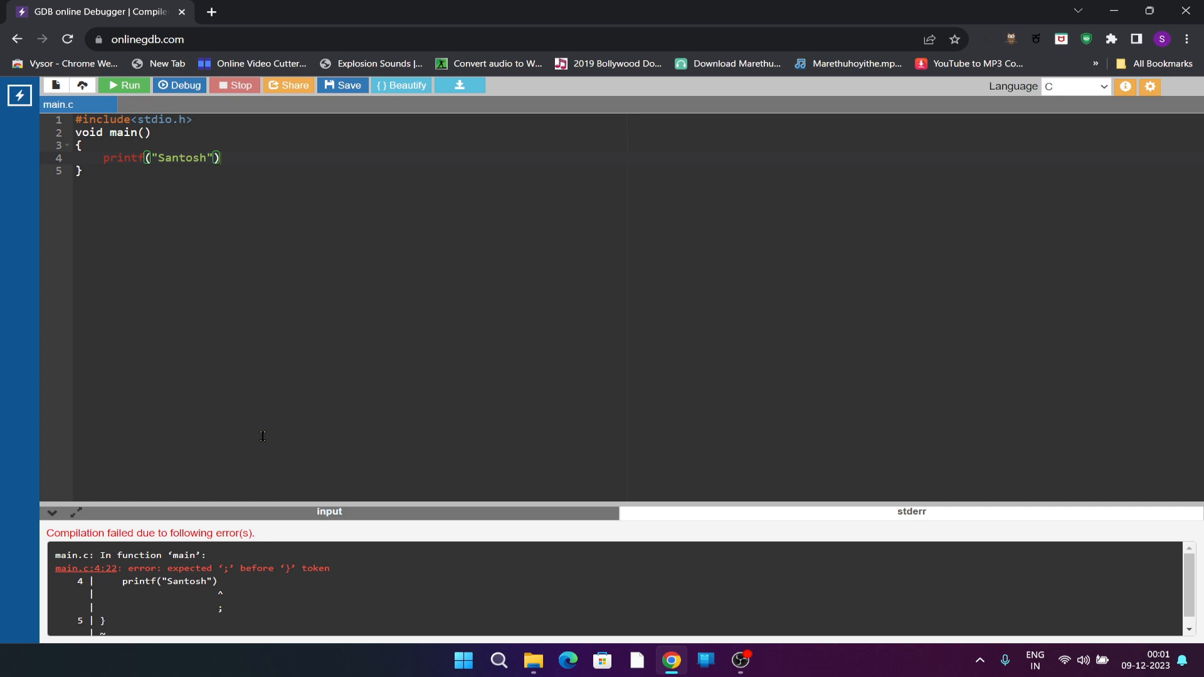
mouse_move(249, 203)
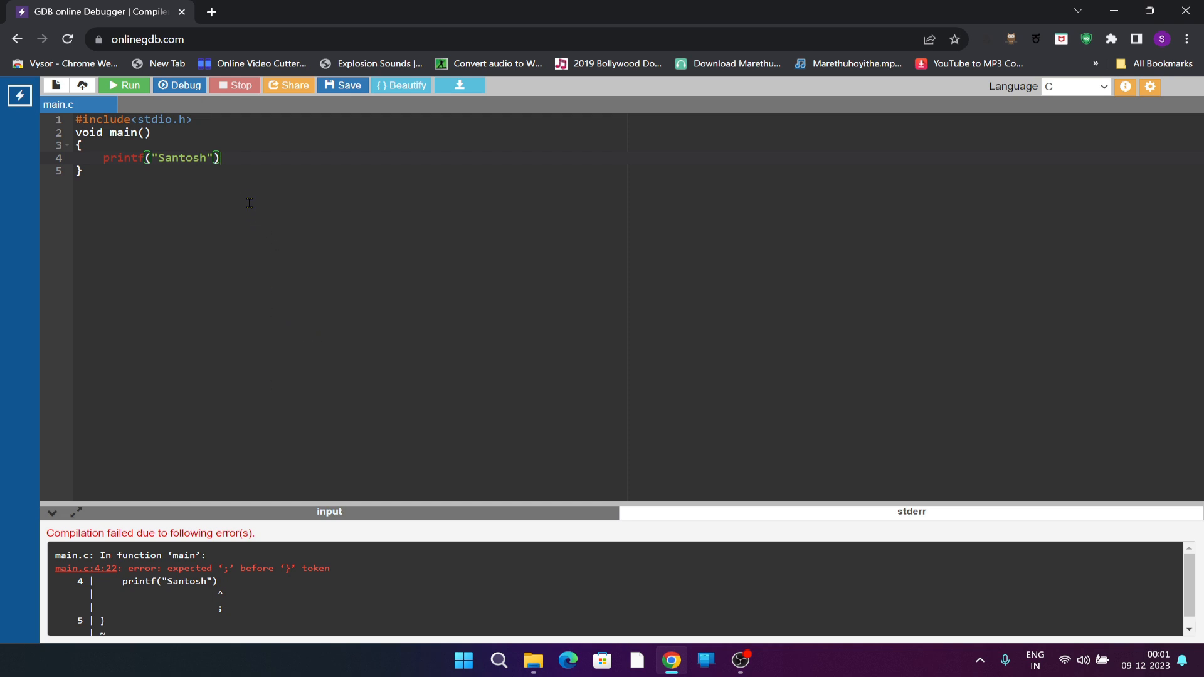
mouse_move(233, 163)
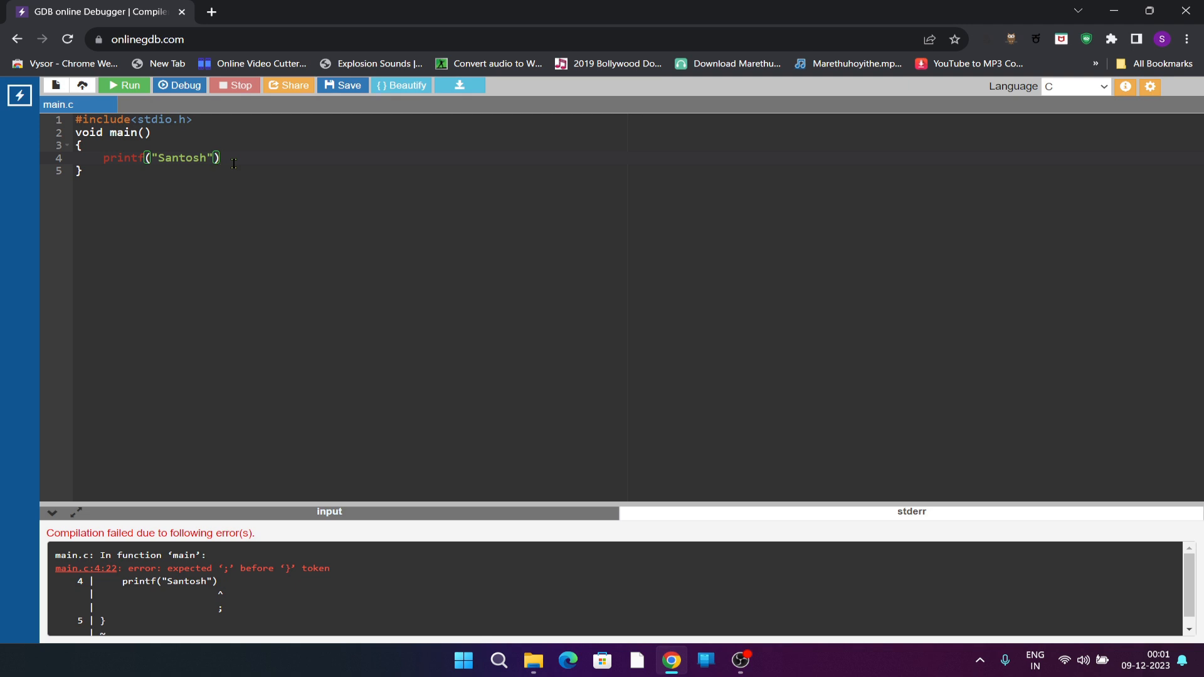
text(;)
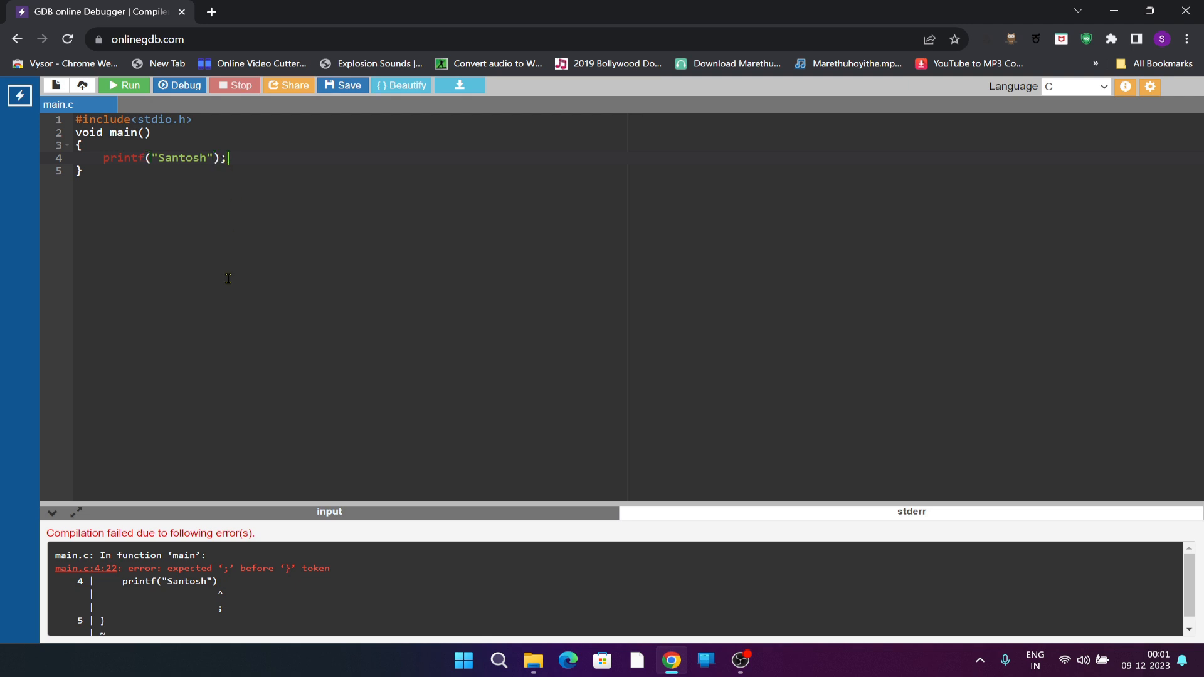
click(82, 171)
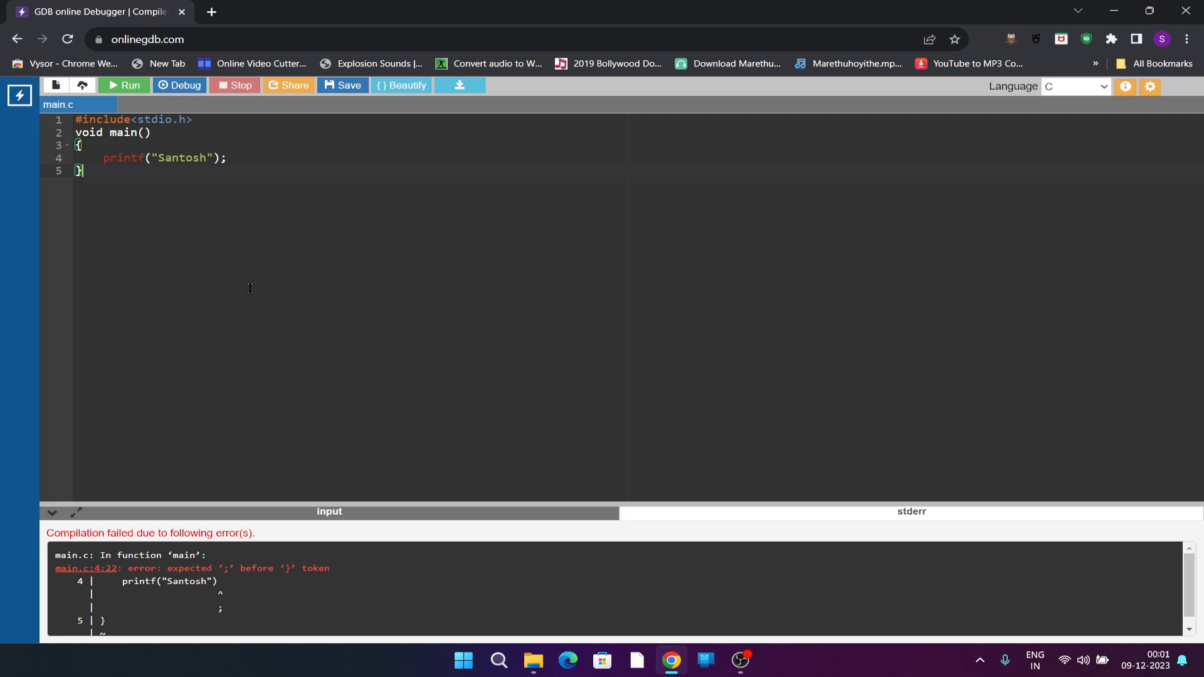
mouse_move(166, 243)
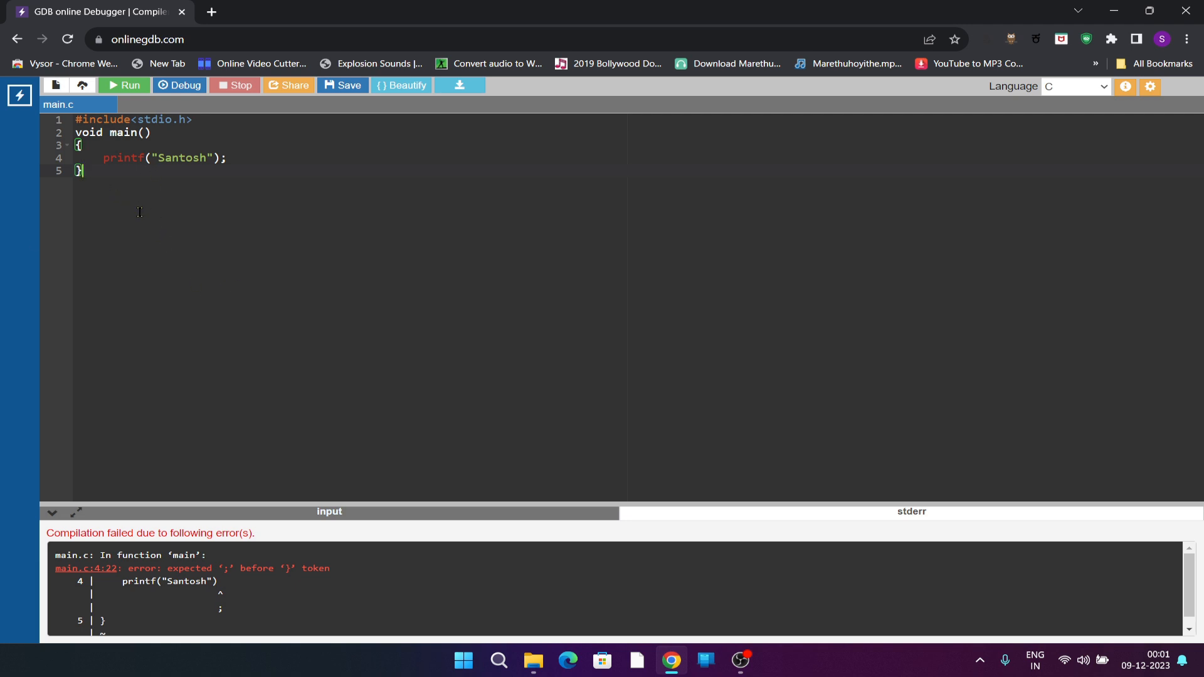
mouse_move(112, 189)
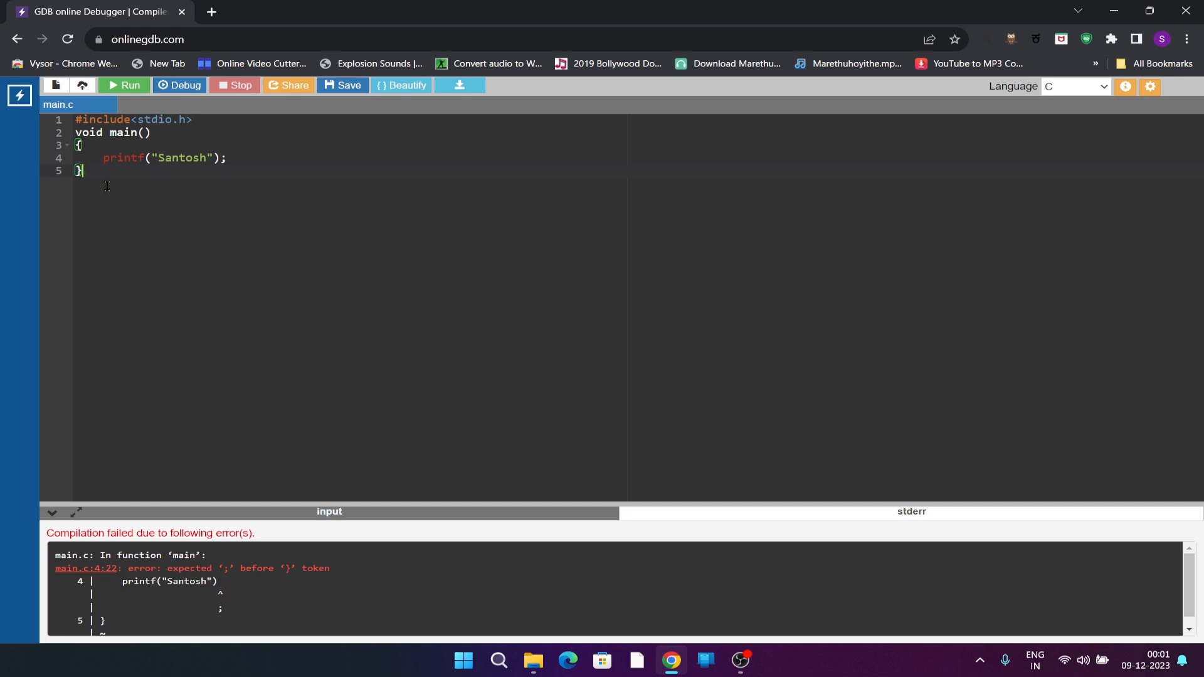
mouse_move(119, 188)
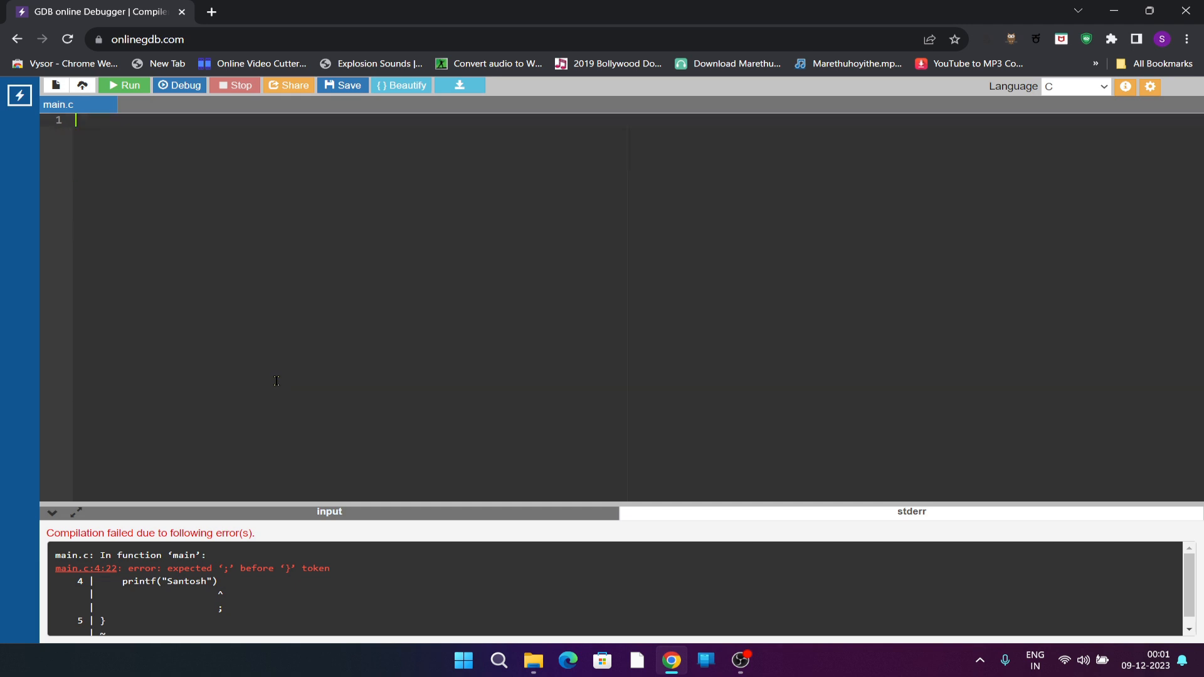
Step: Start the new program with #include<stdio.h>
text(#)
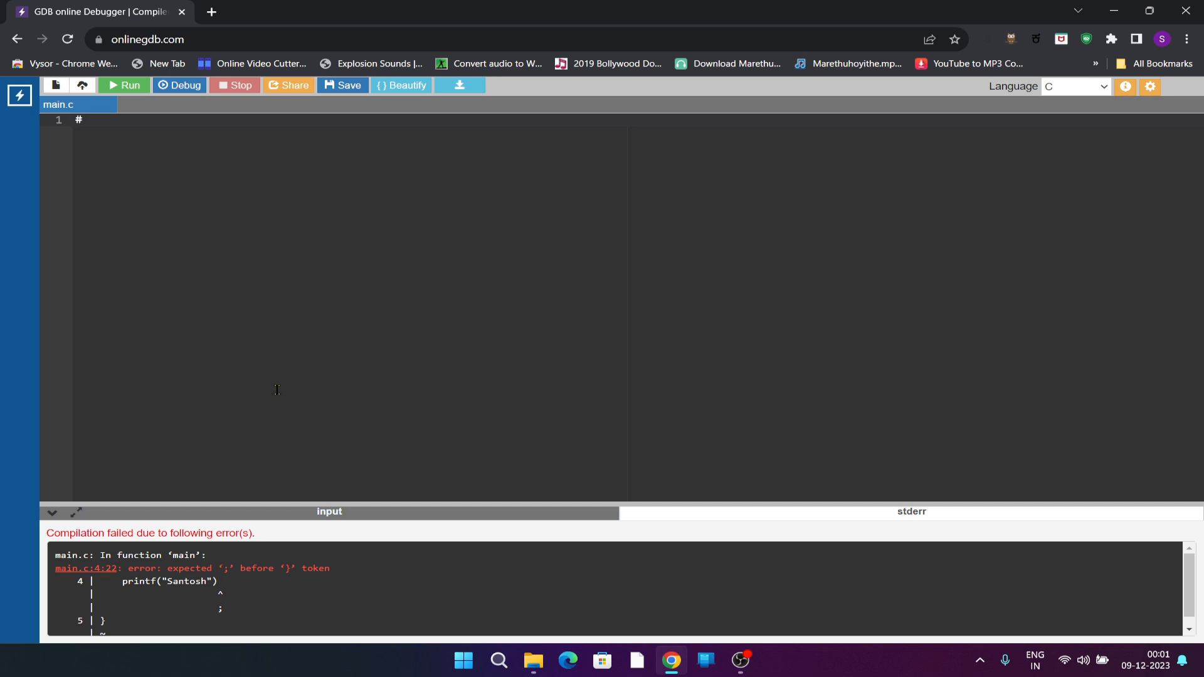
text(incl)
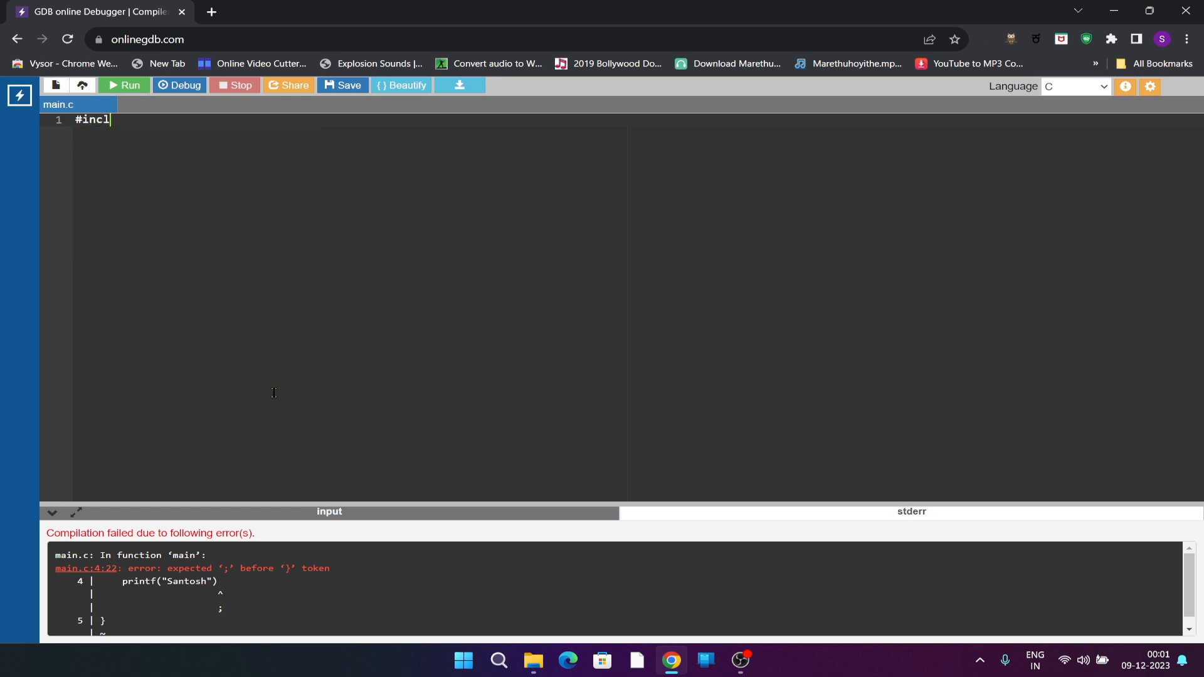
text(ude<)
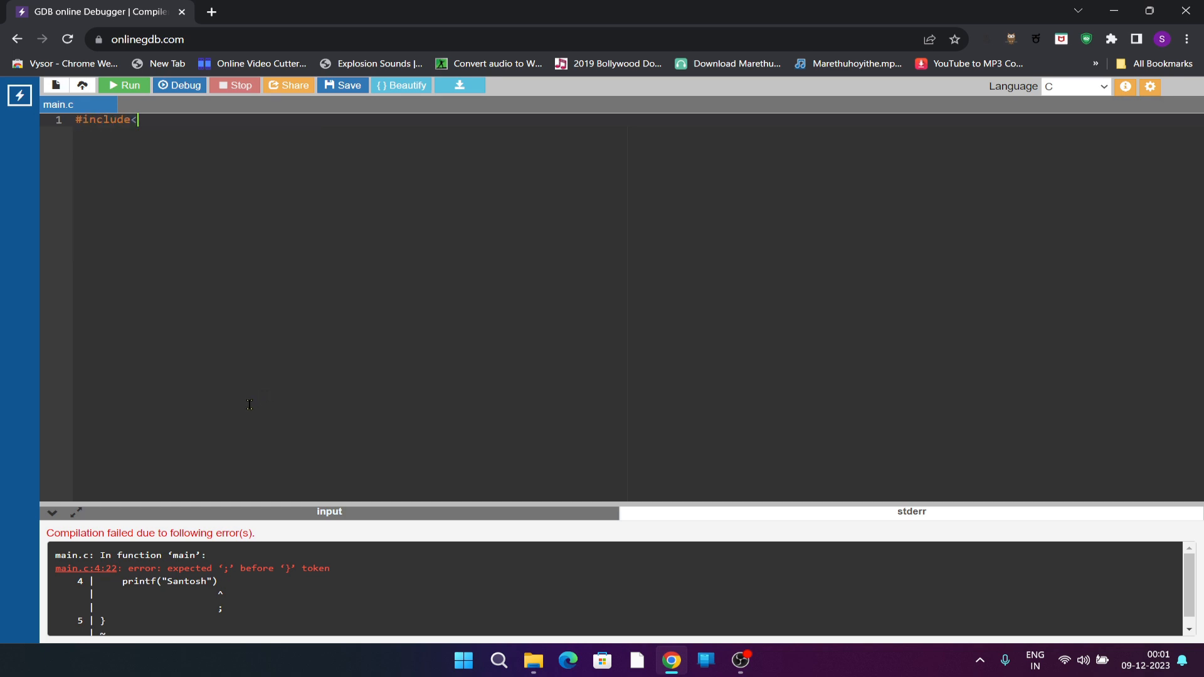
text(stdio.h>)
text(v)
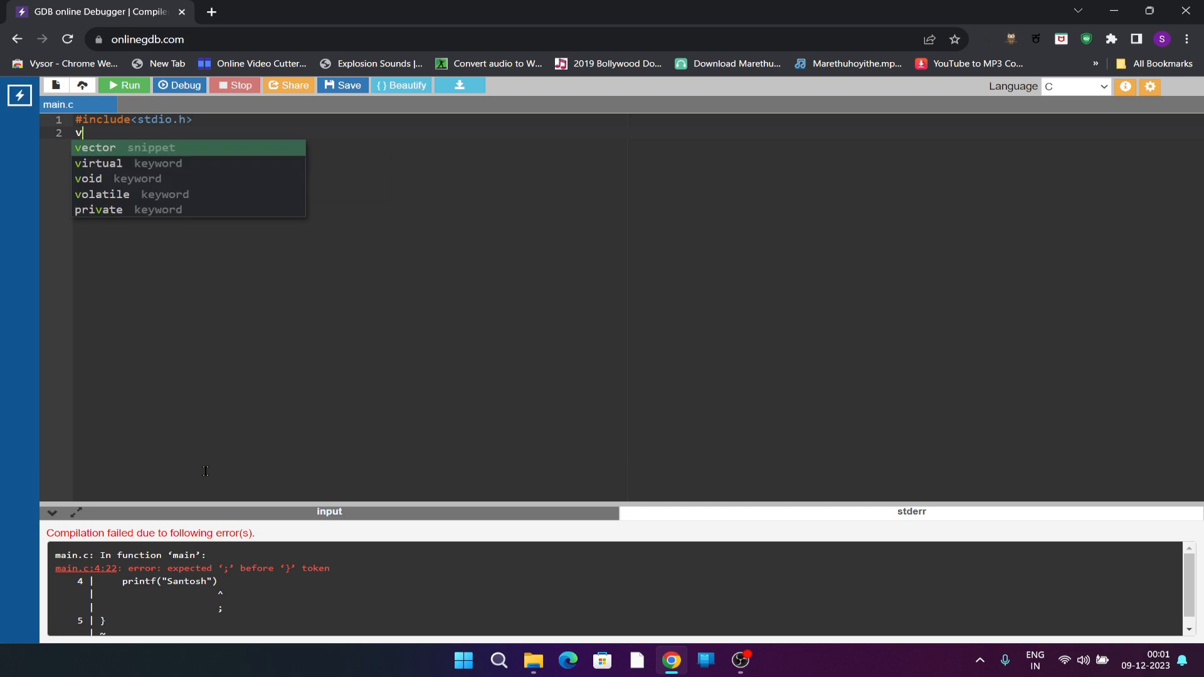
Step: Add void main() declaring int a,b,c;
text(oid main)
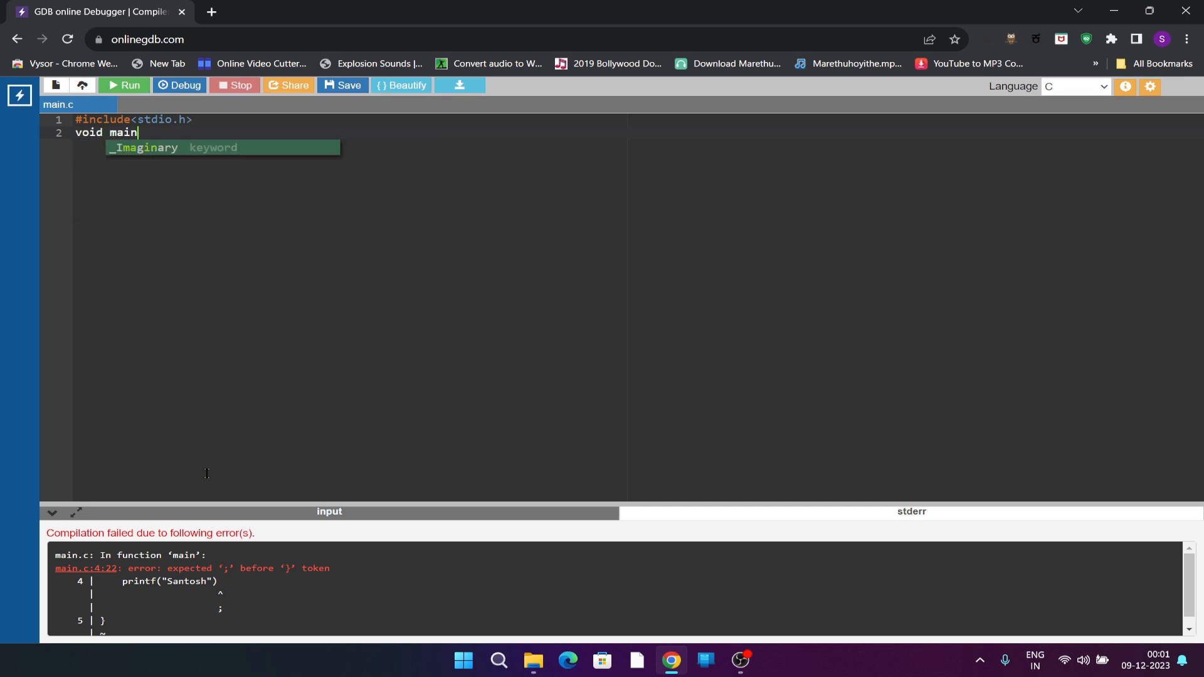
text(())
text({)
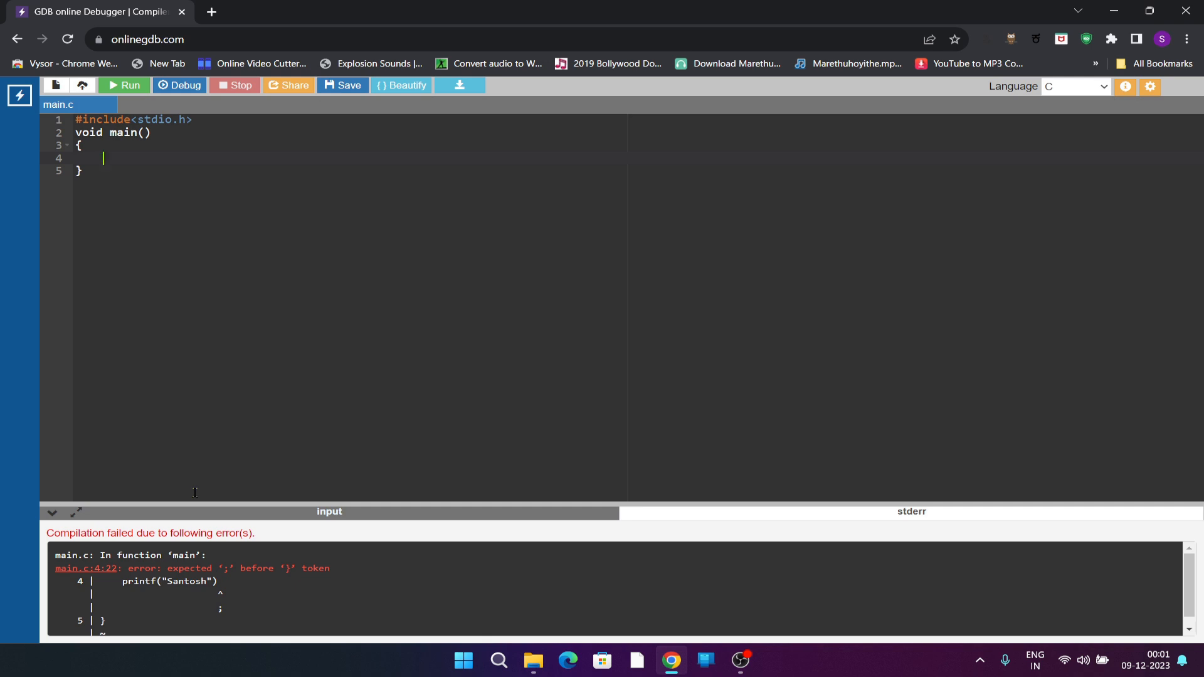
text(int)
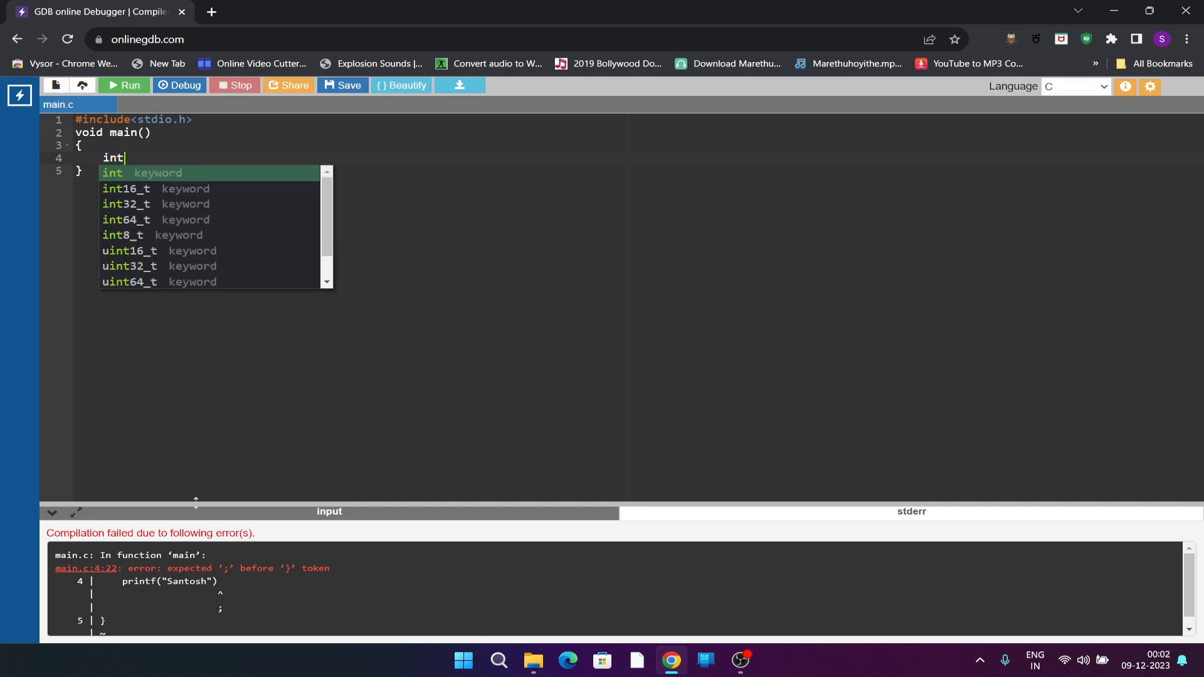
text(a)
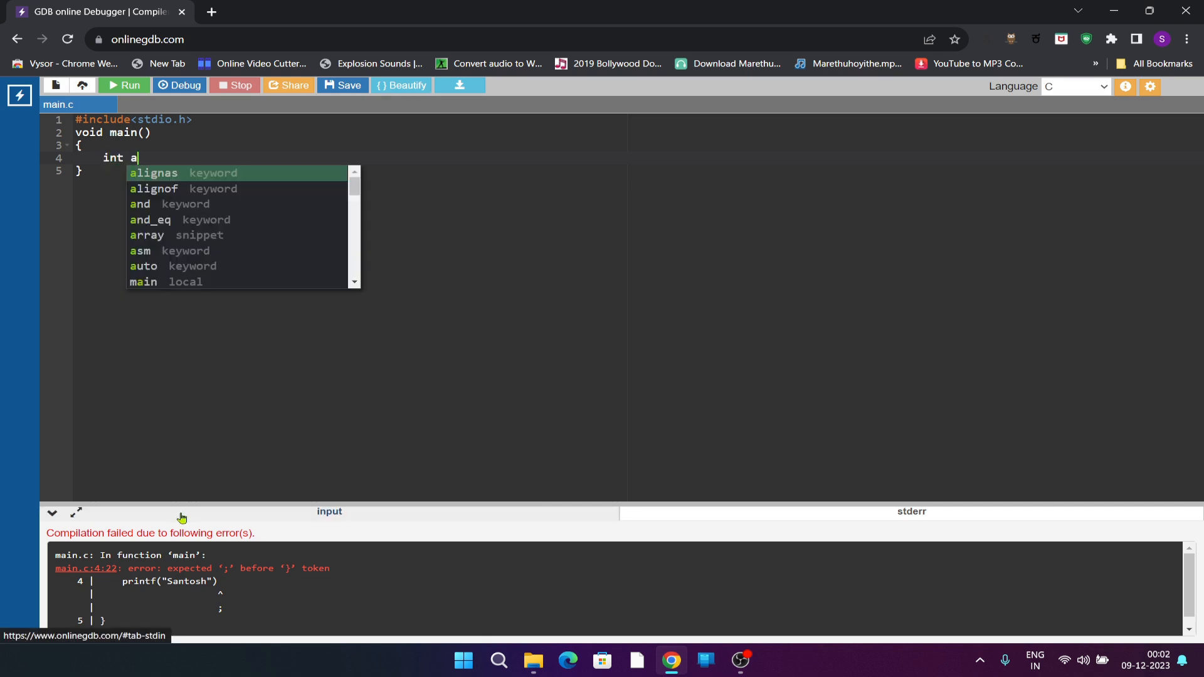
text(,b)
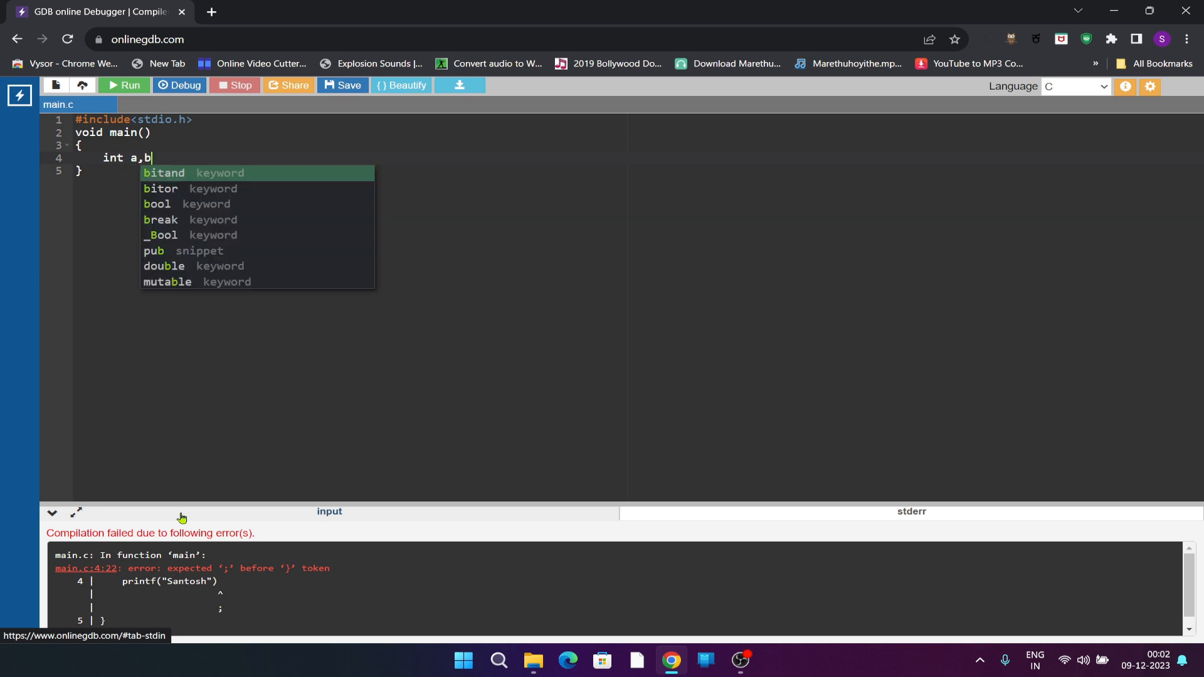
text(,c)
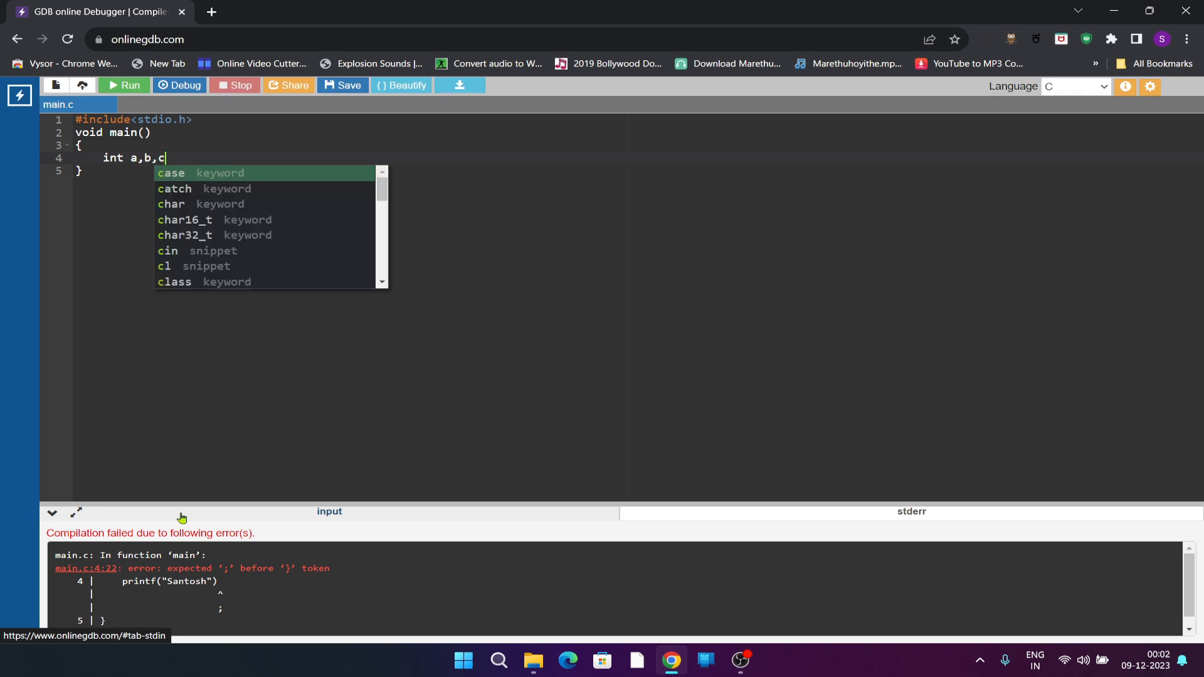
text(;)
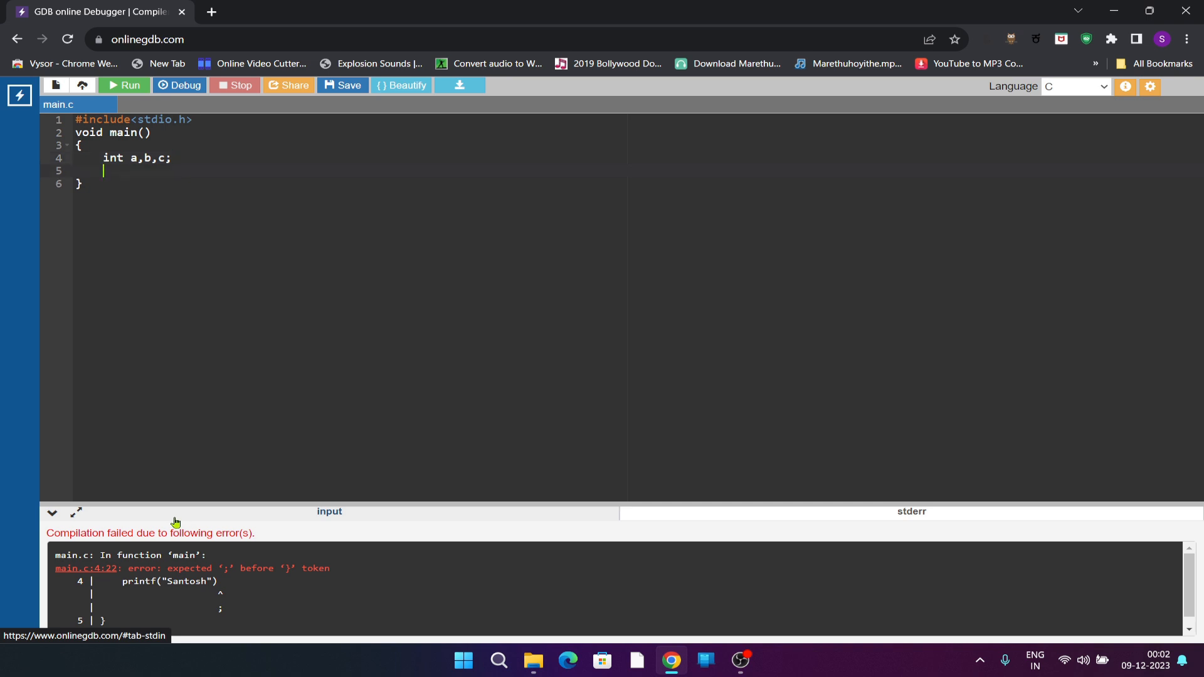
Step: Add printf("enter two values"); as the input prompt
text(p)
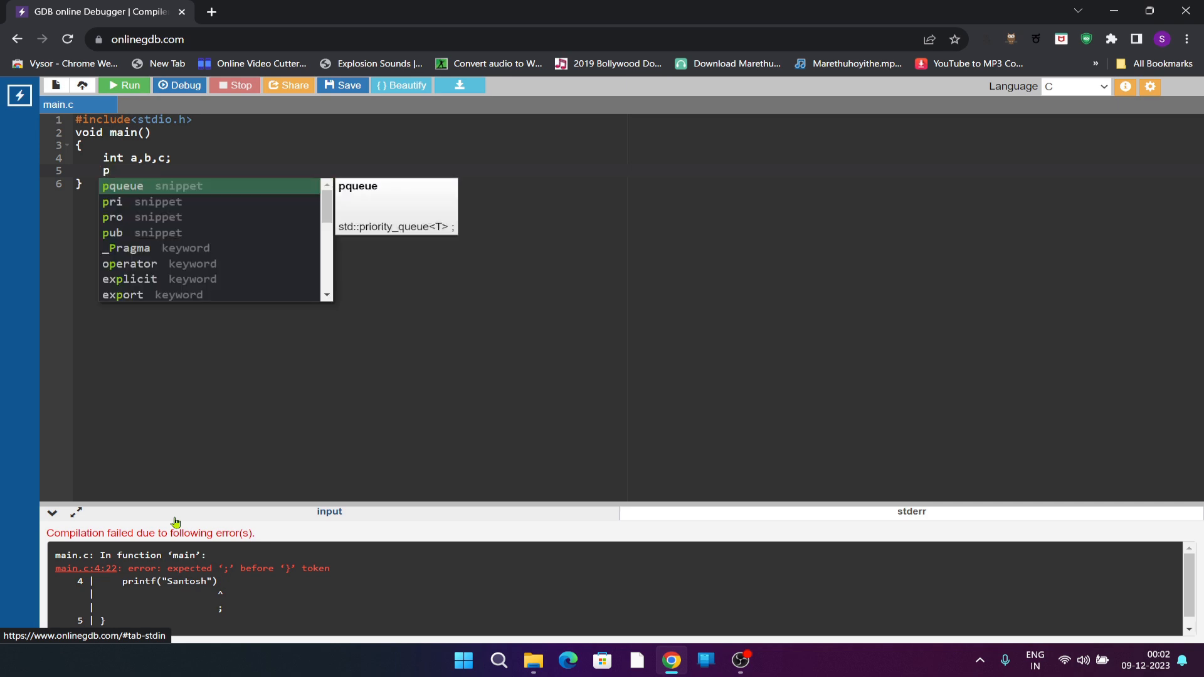
text(rintf)
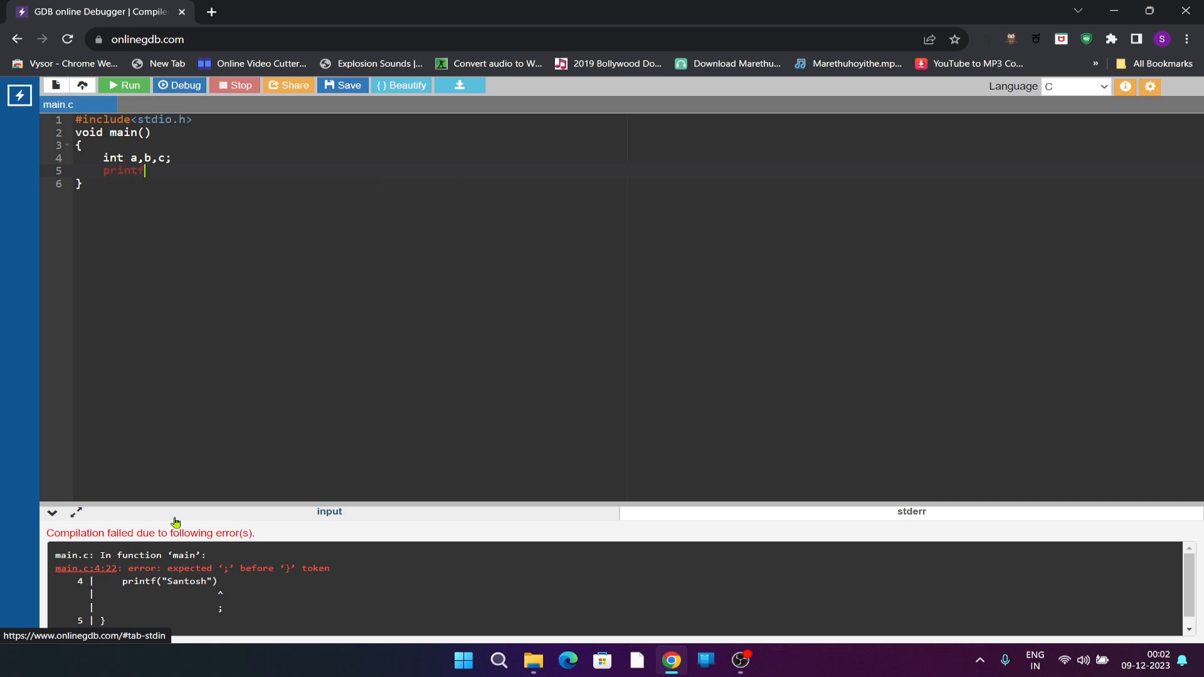
text(())
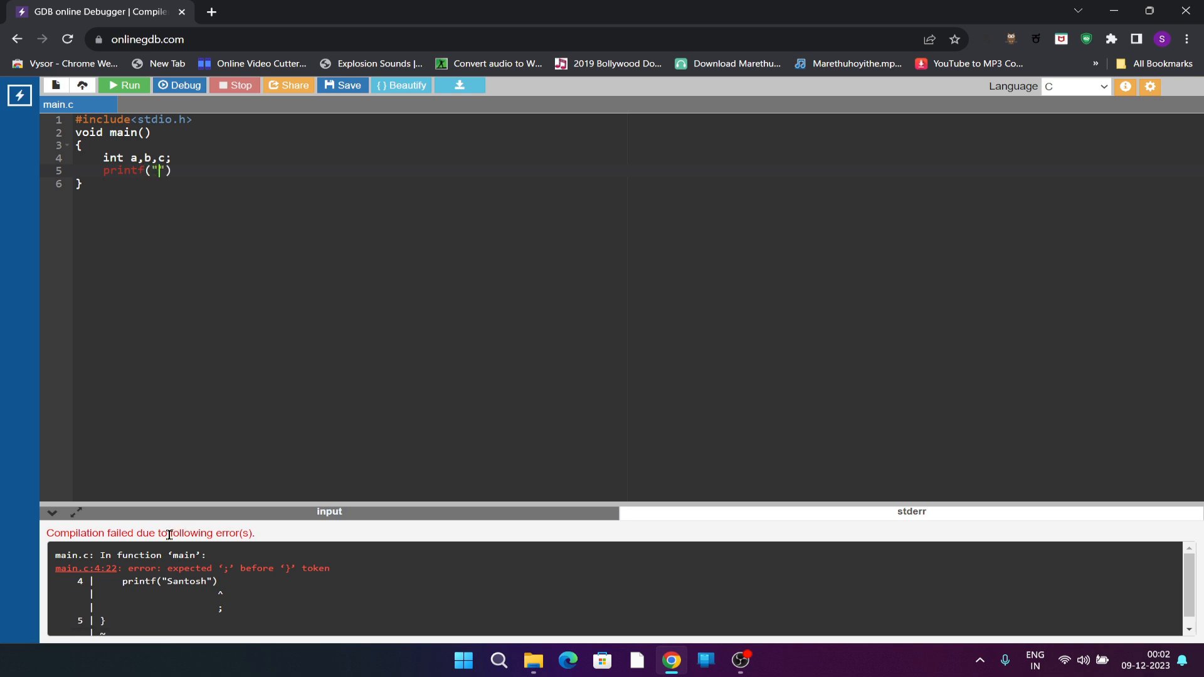
text(enter)
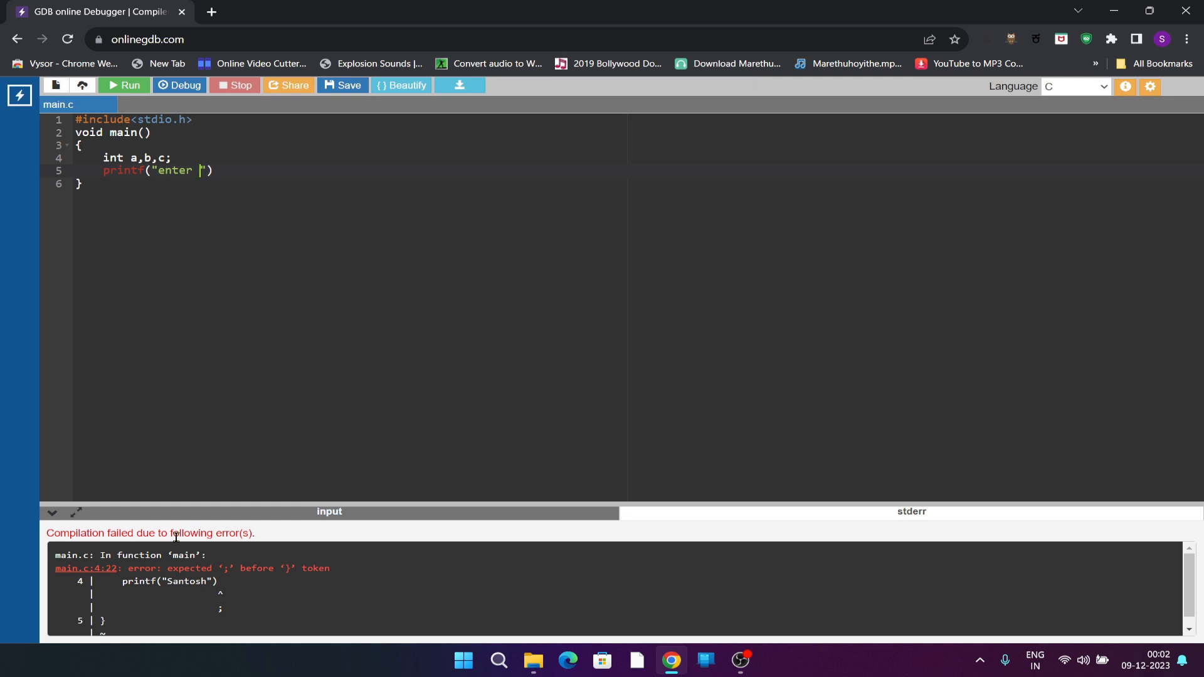
text(two)
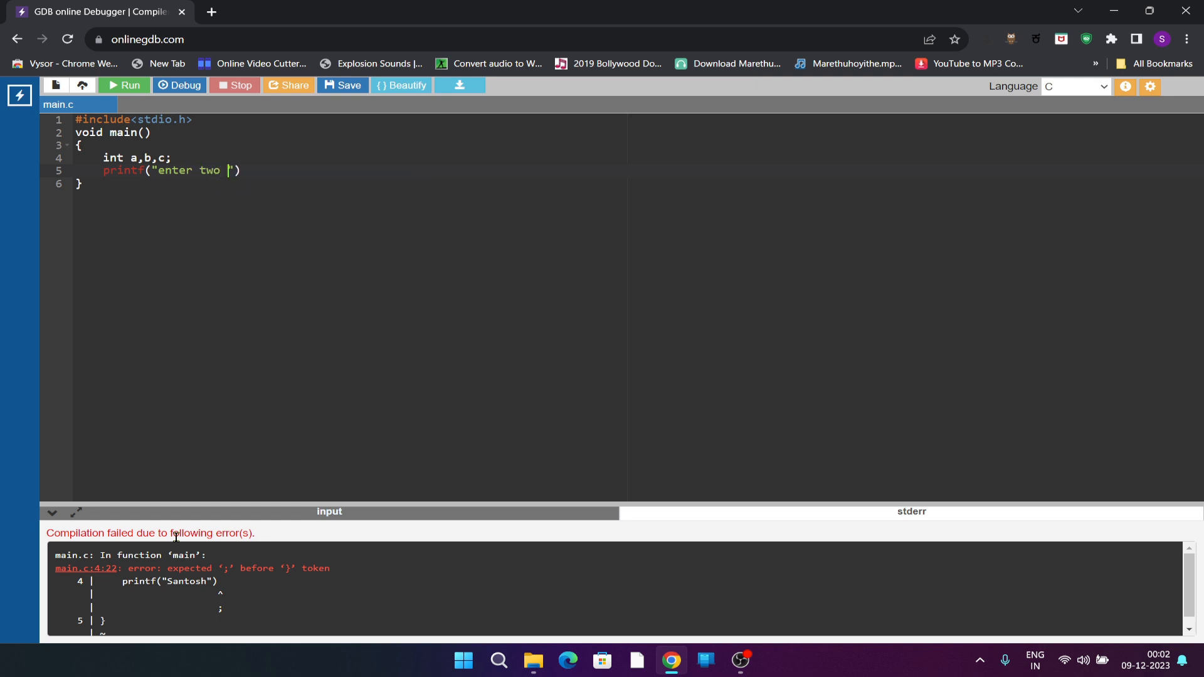
text(vale)
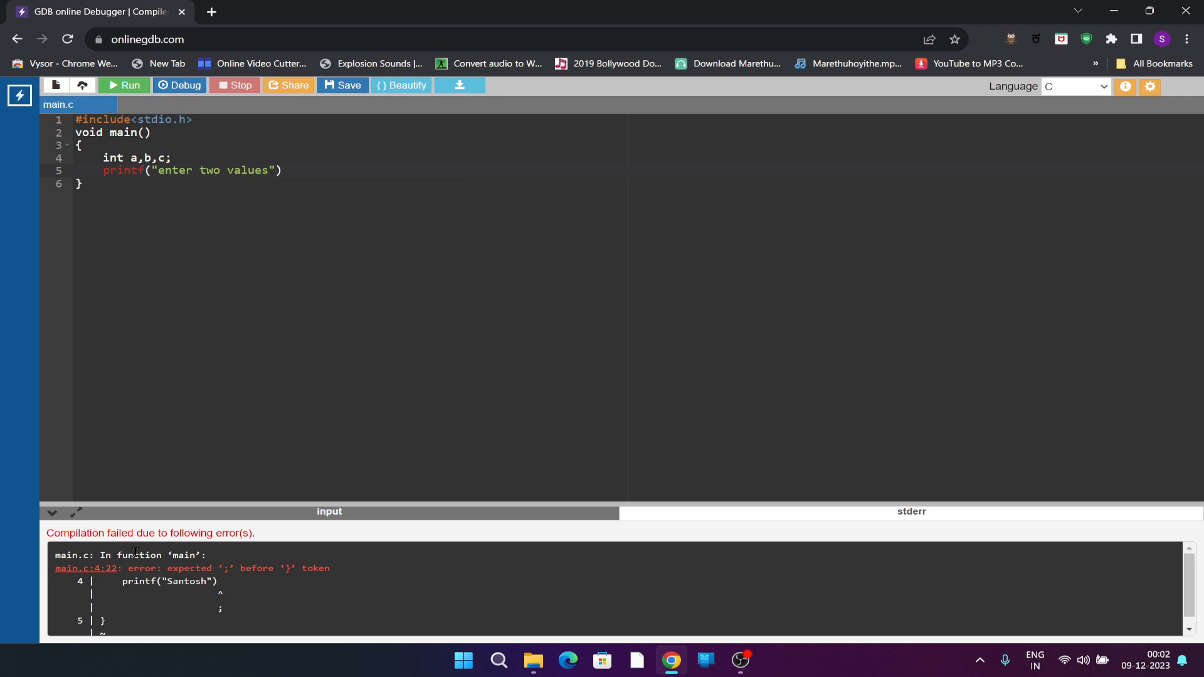
text(;)
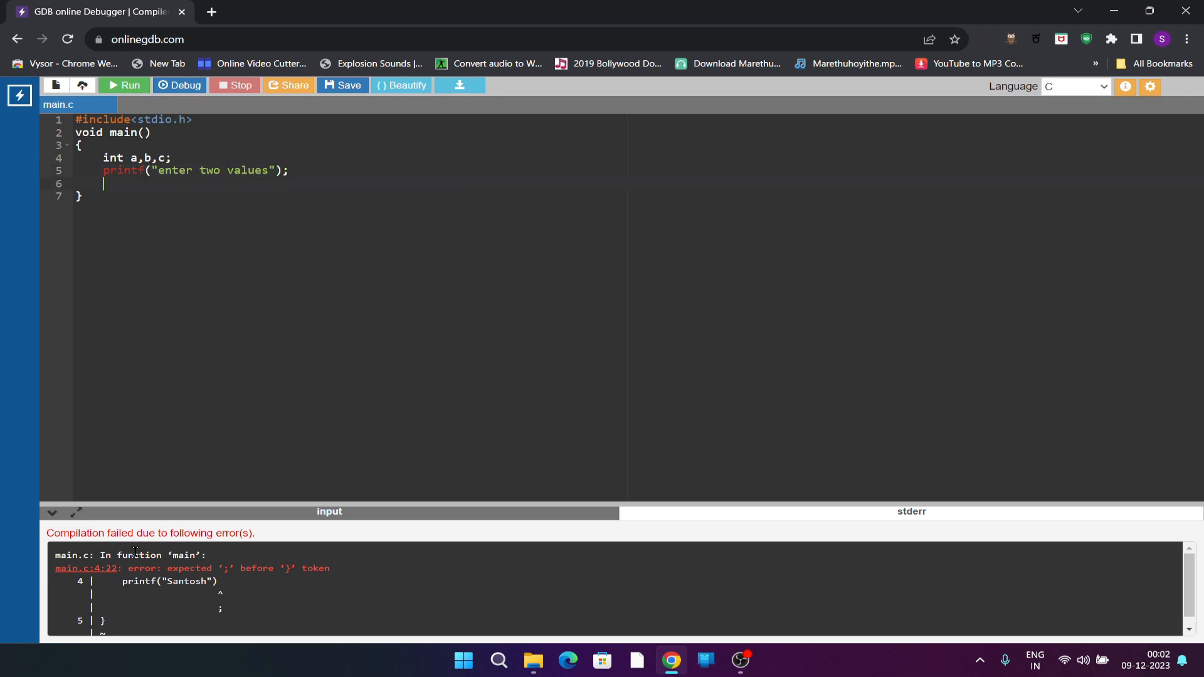
Step: Add scanf("%d%d",&a,&b); to read the two integers
text(scanf)
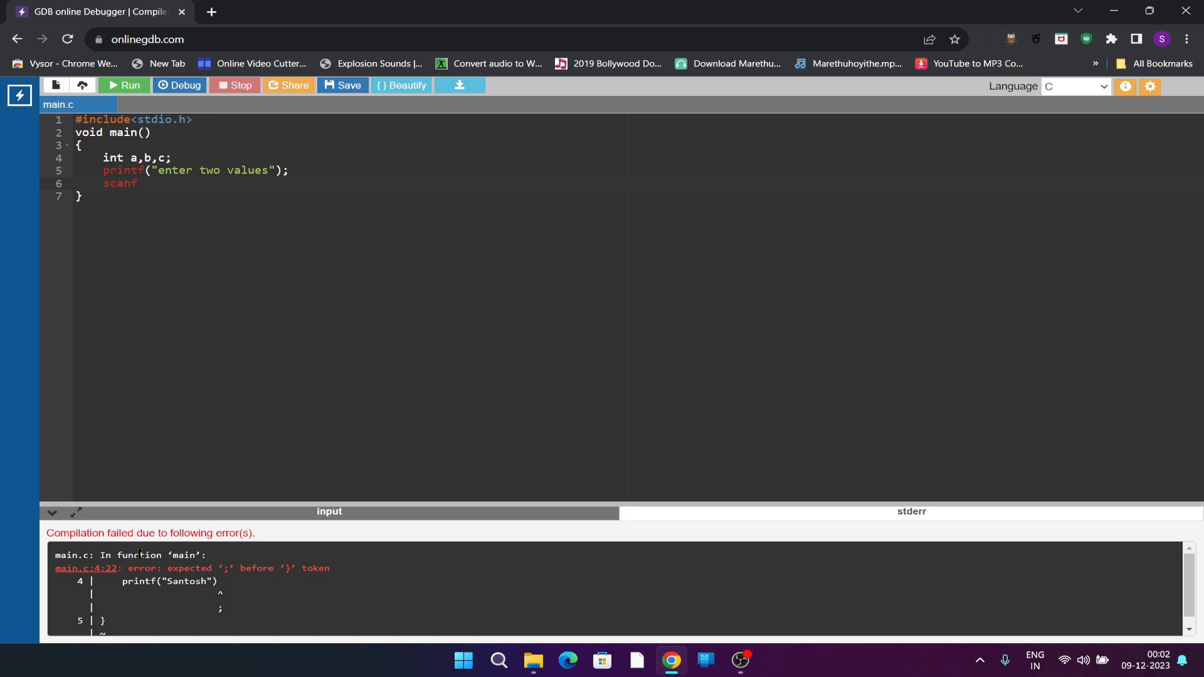
text((""))
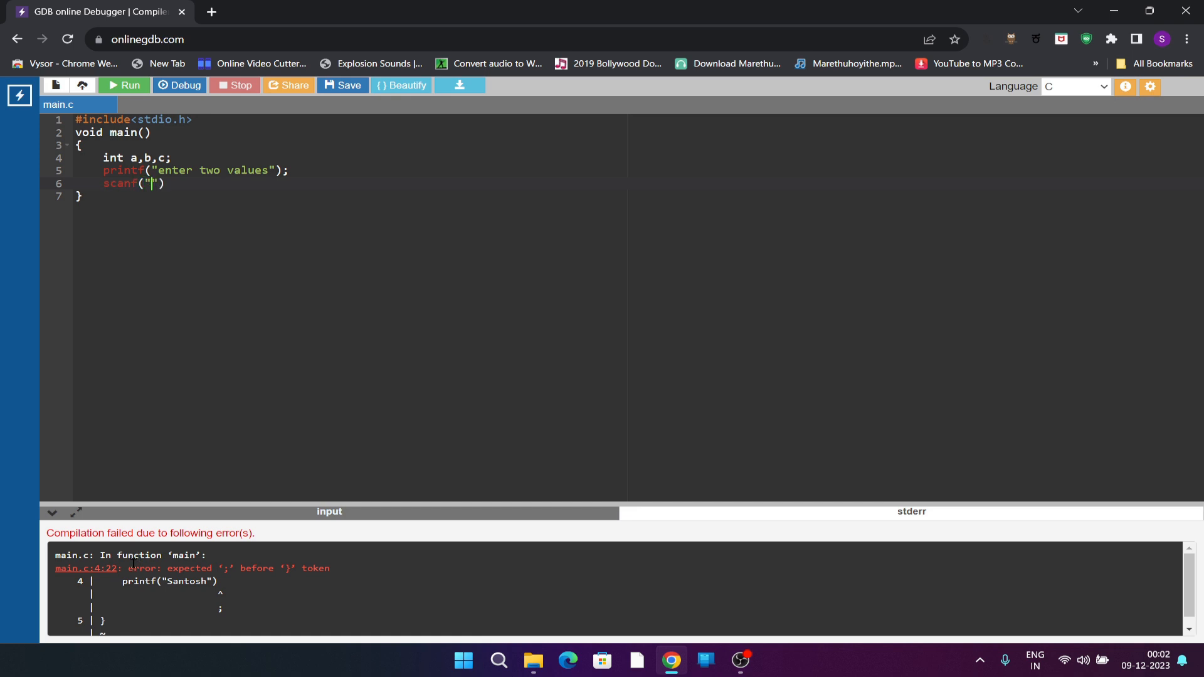
text(d)
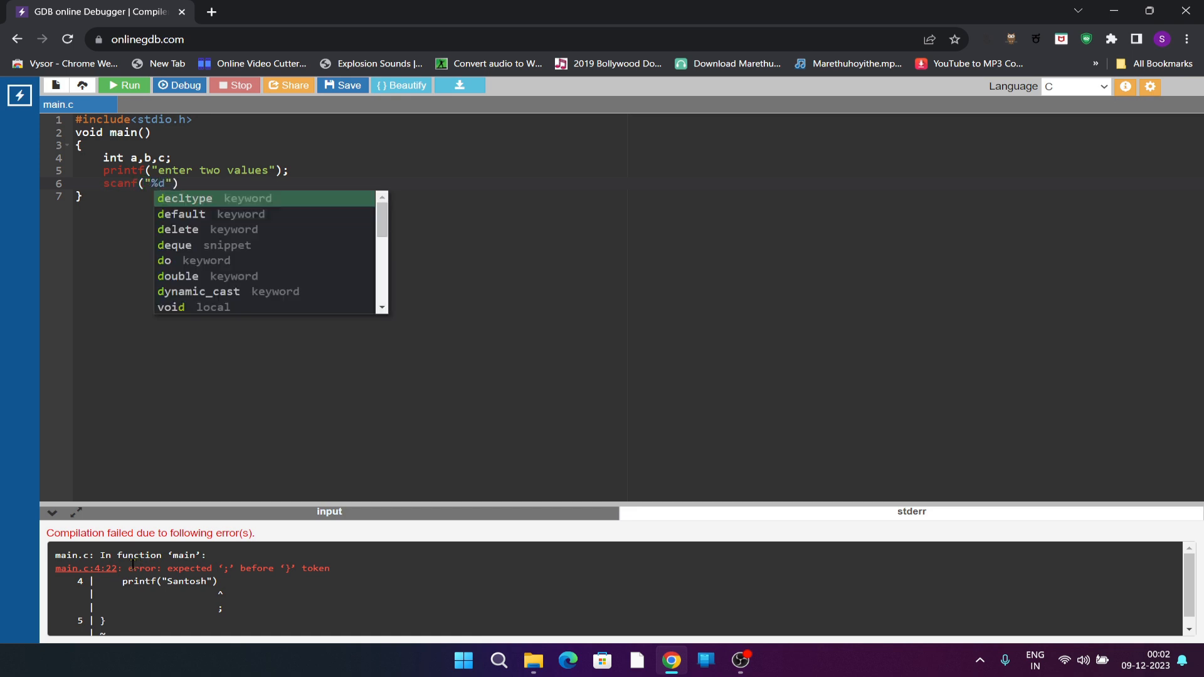
text(%d)
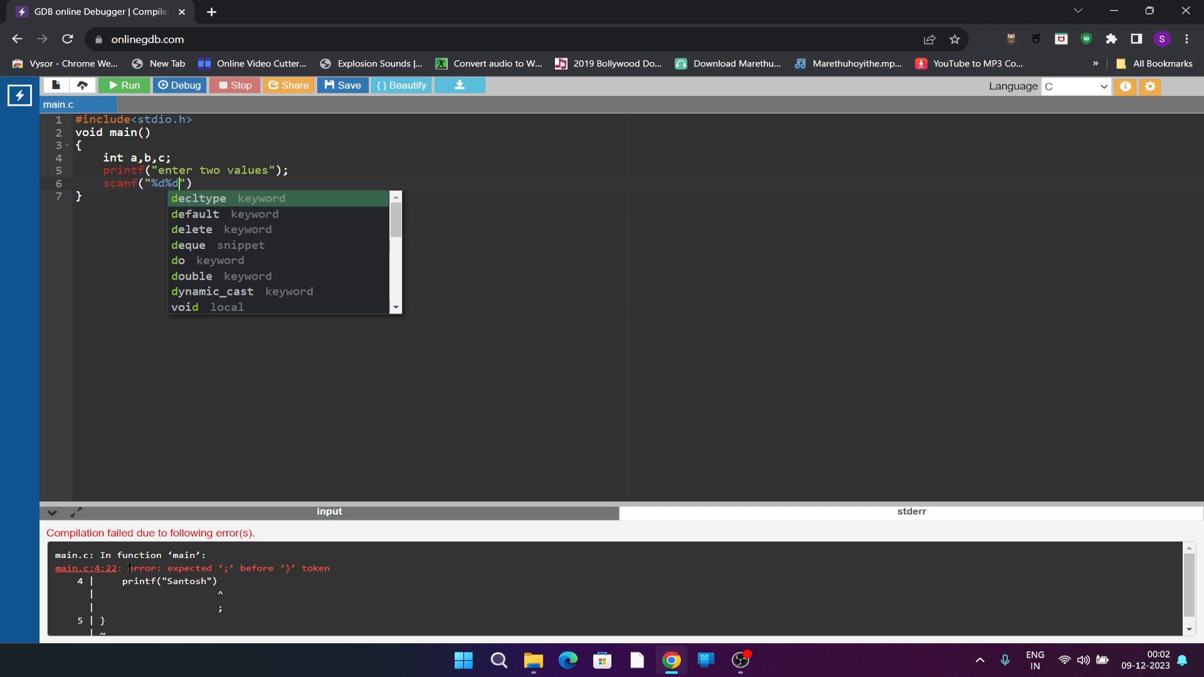
key(Escape)
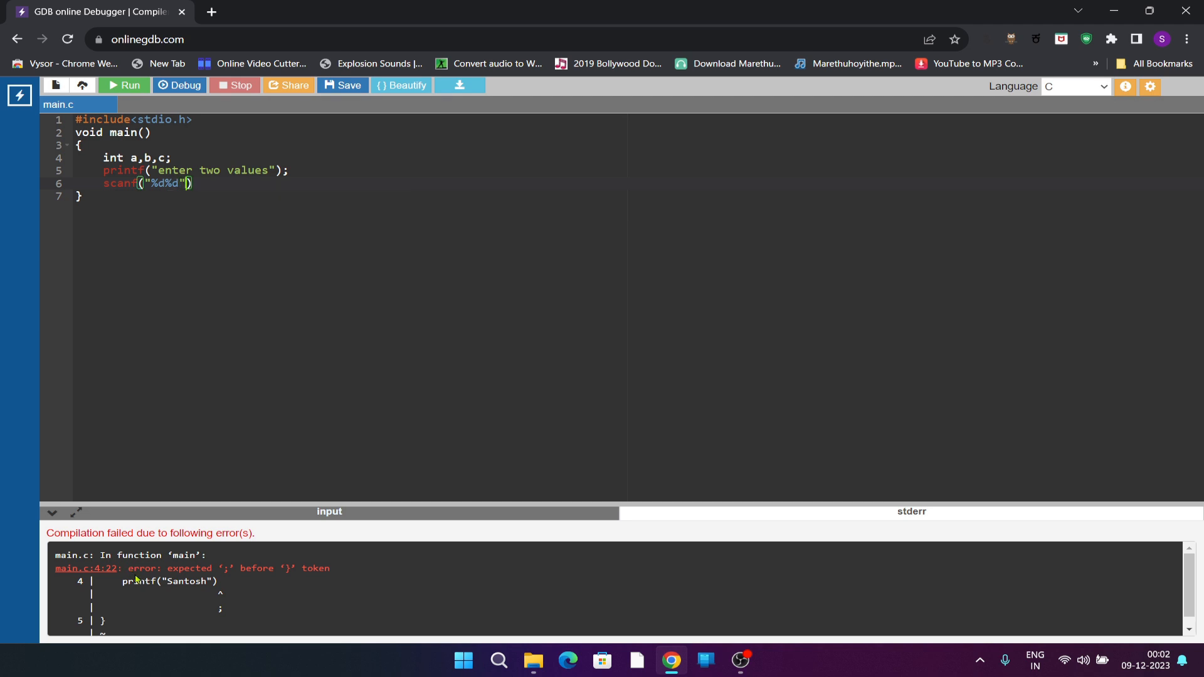
text(,)
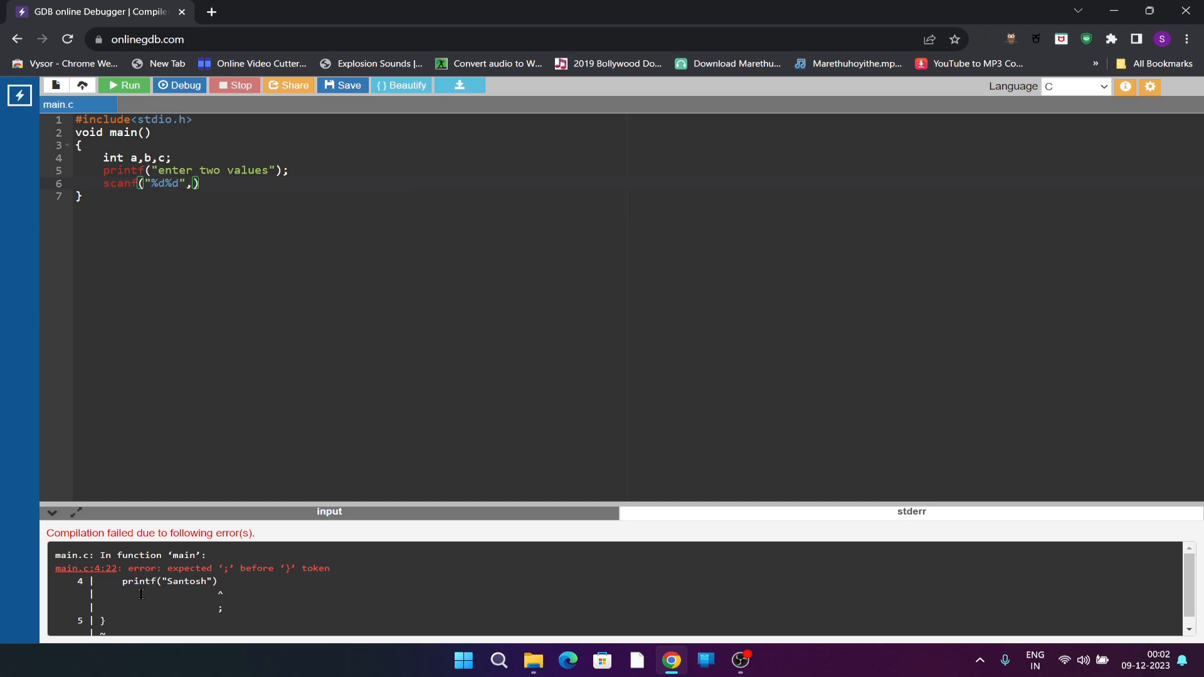
text(&a)
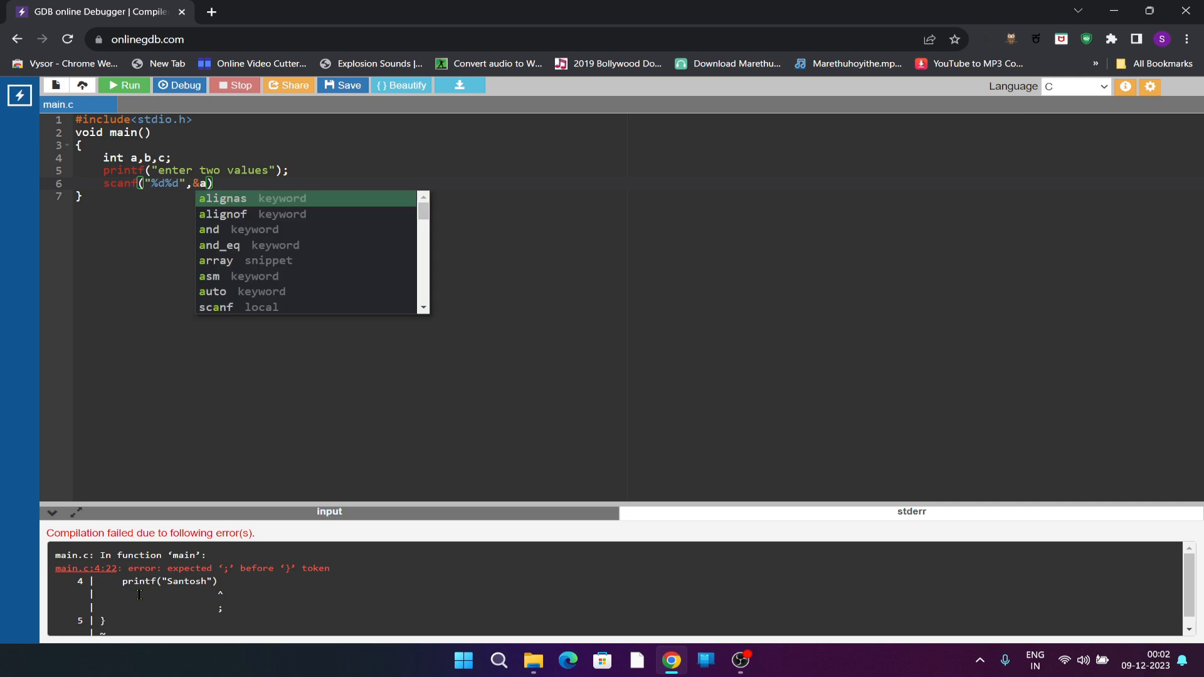
text(,&b)
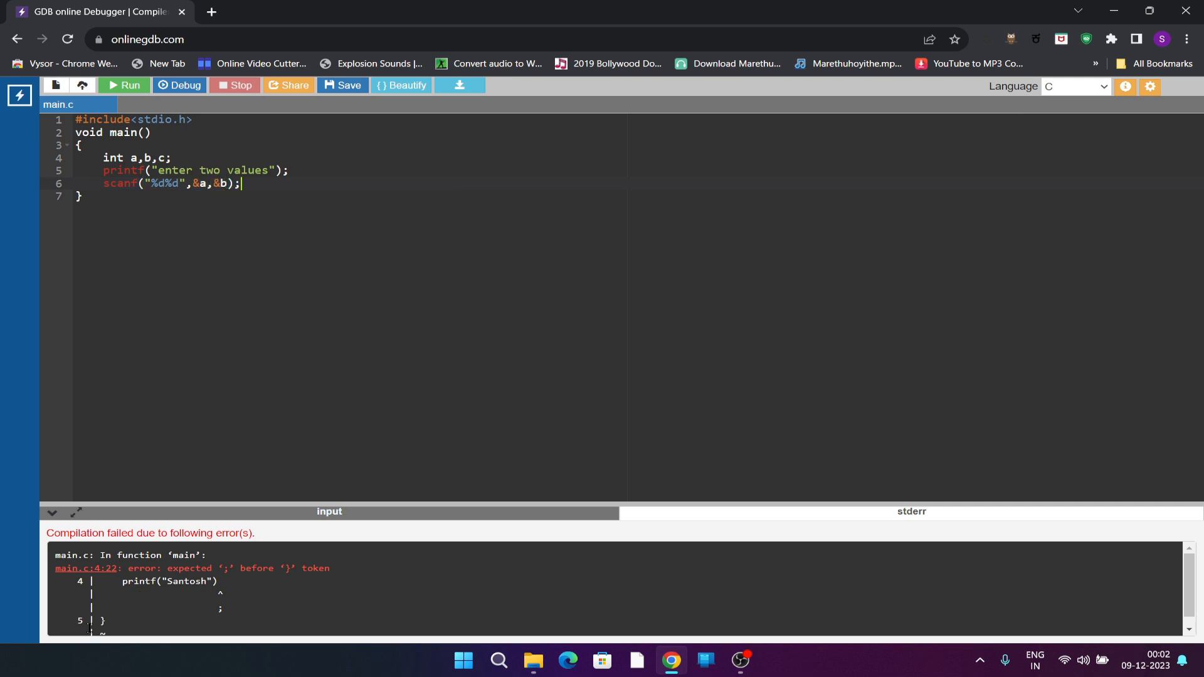
key(Enter)
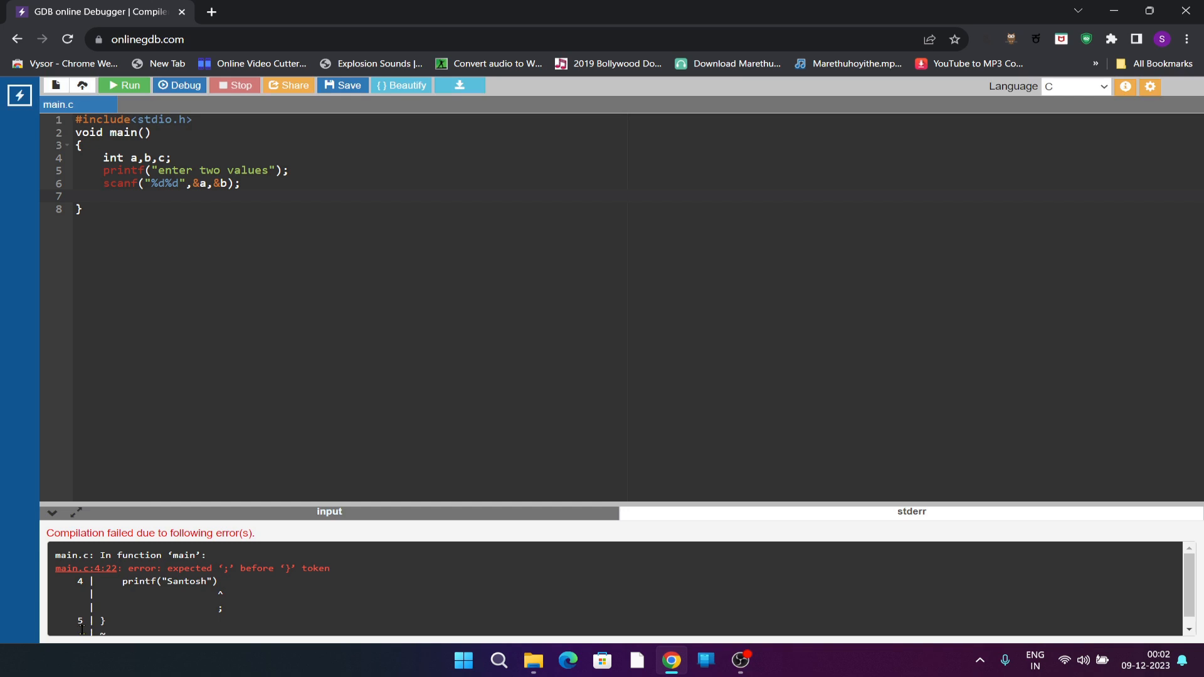
Step: Add c=a+b; and printf("sum=%d\n",c); inside main
text(c=)
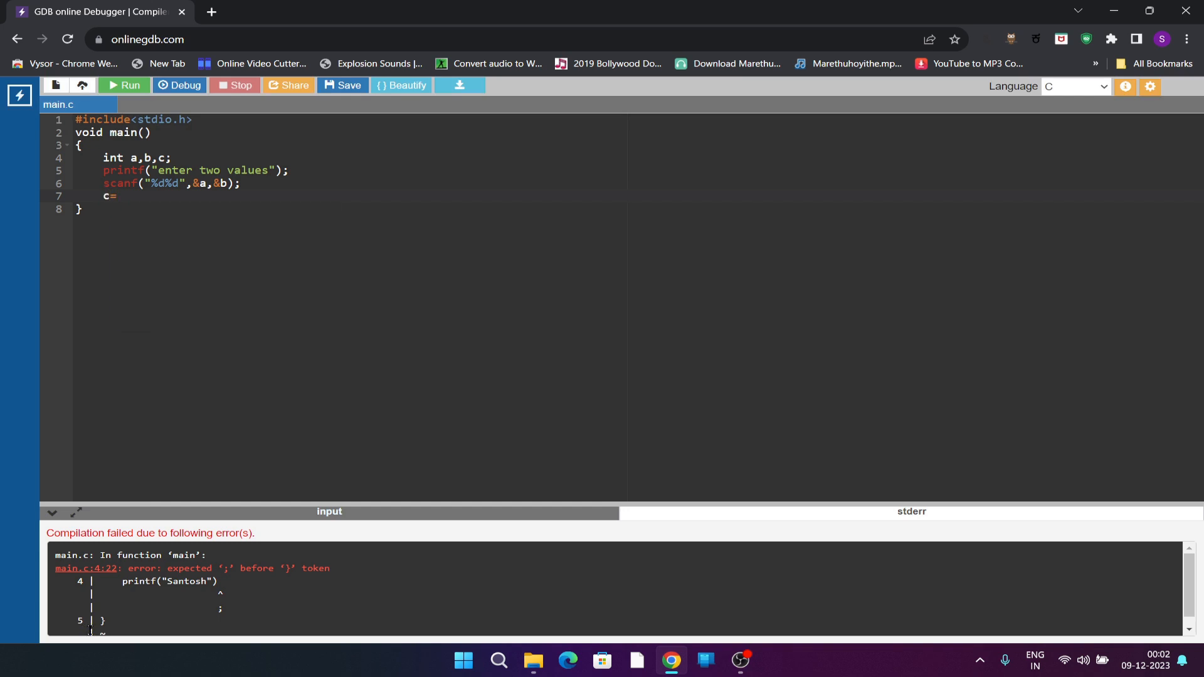
text(a+b;)
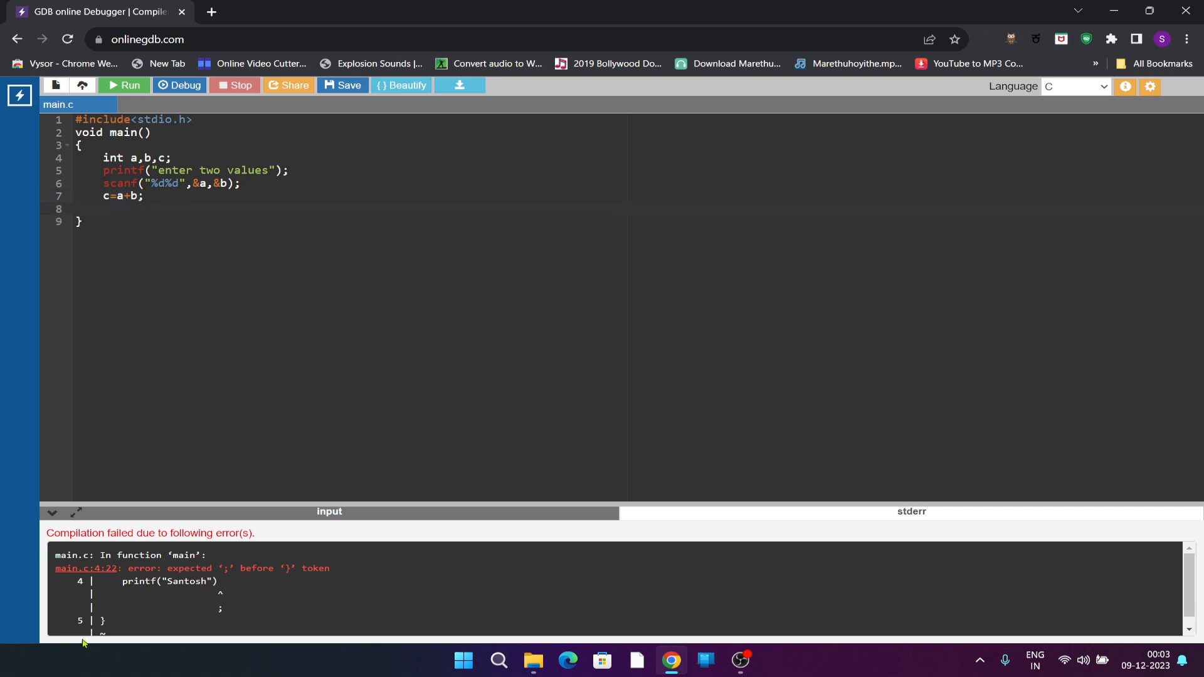
text(printf)
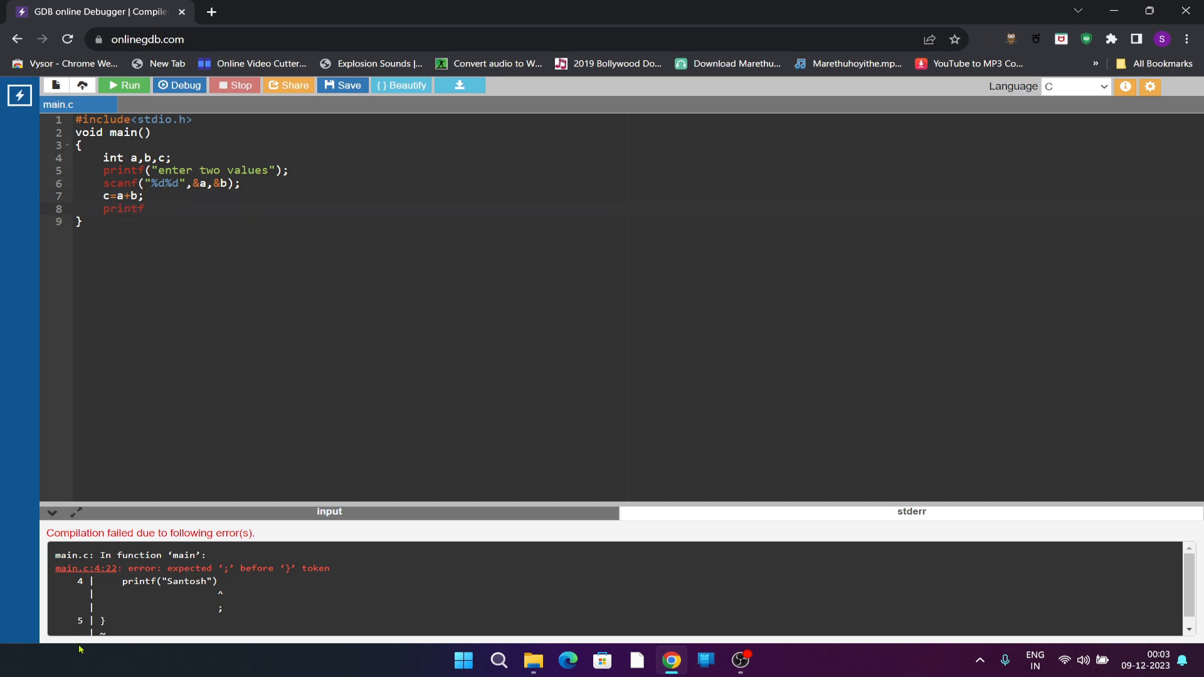
text((""))
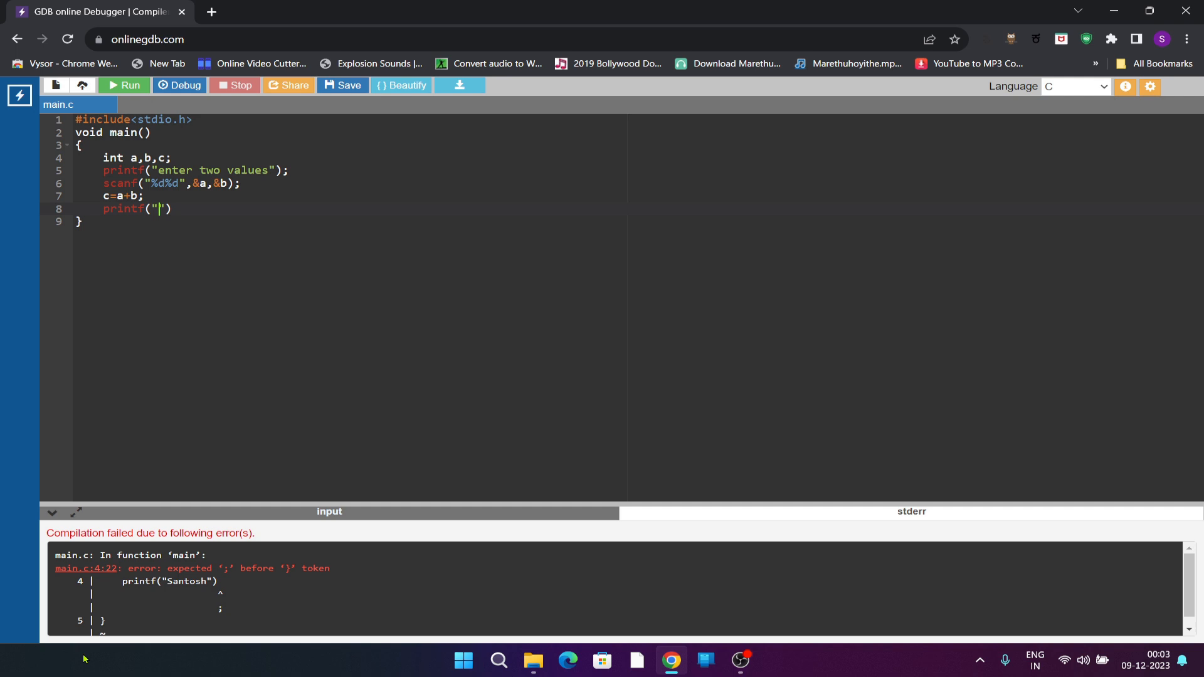
text(sum=)
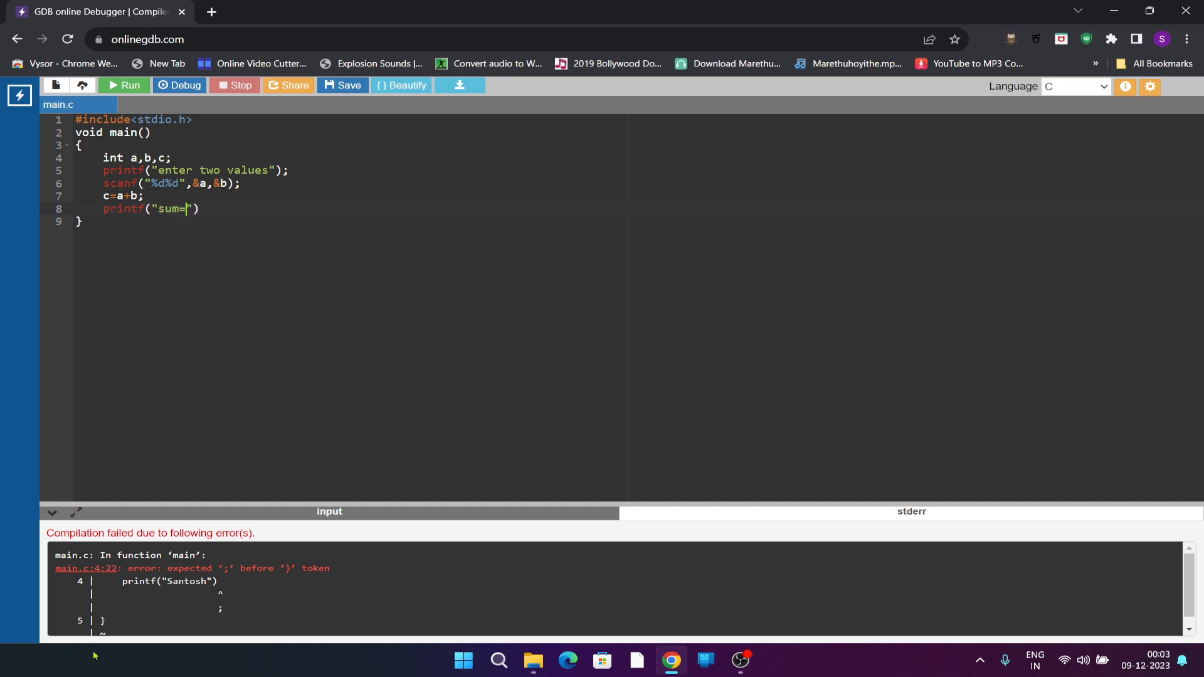
text(%d)
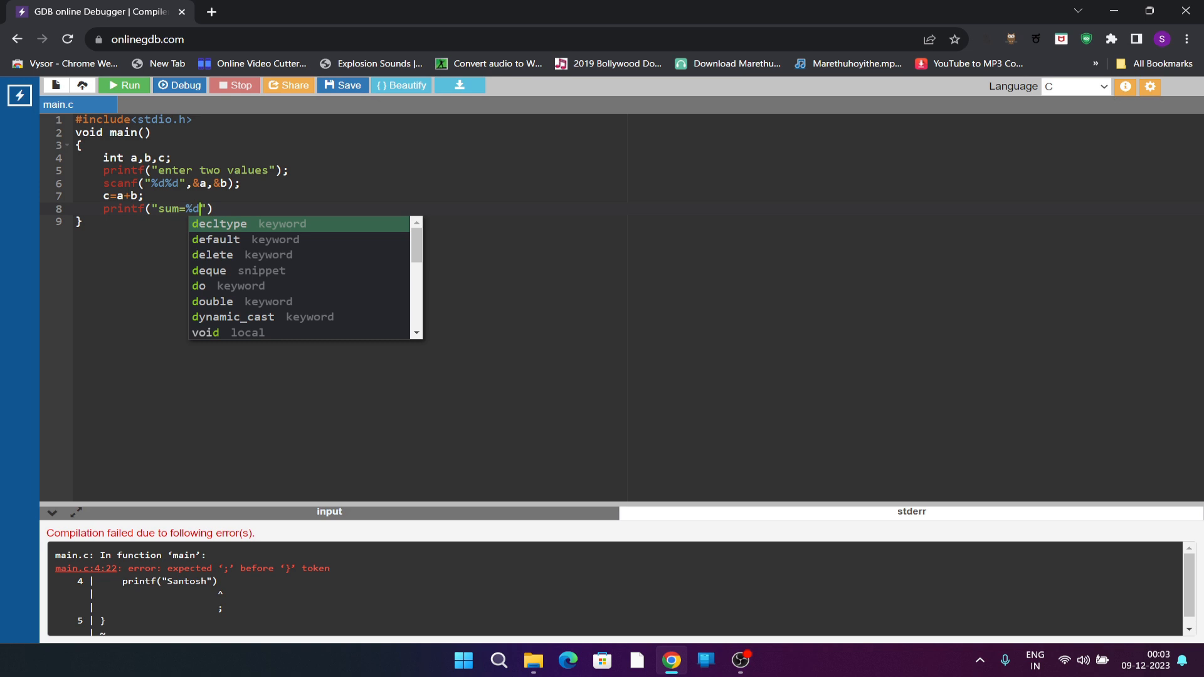
text(\n)
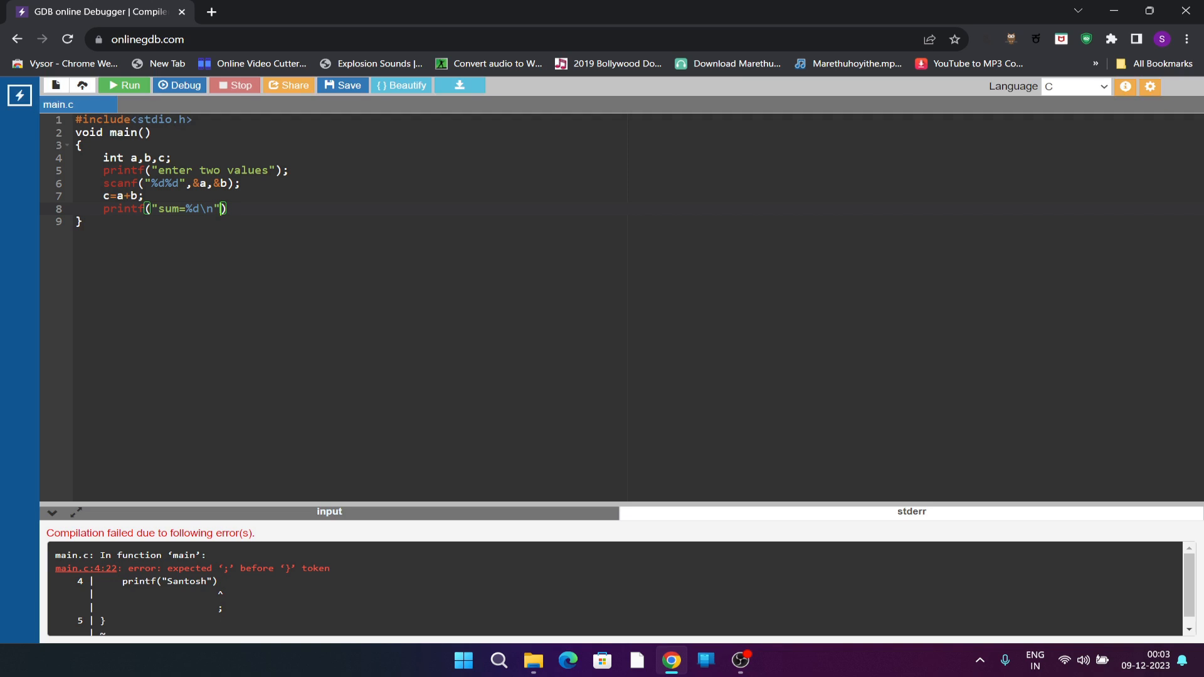
text(,c)
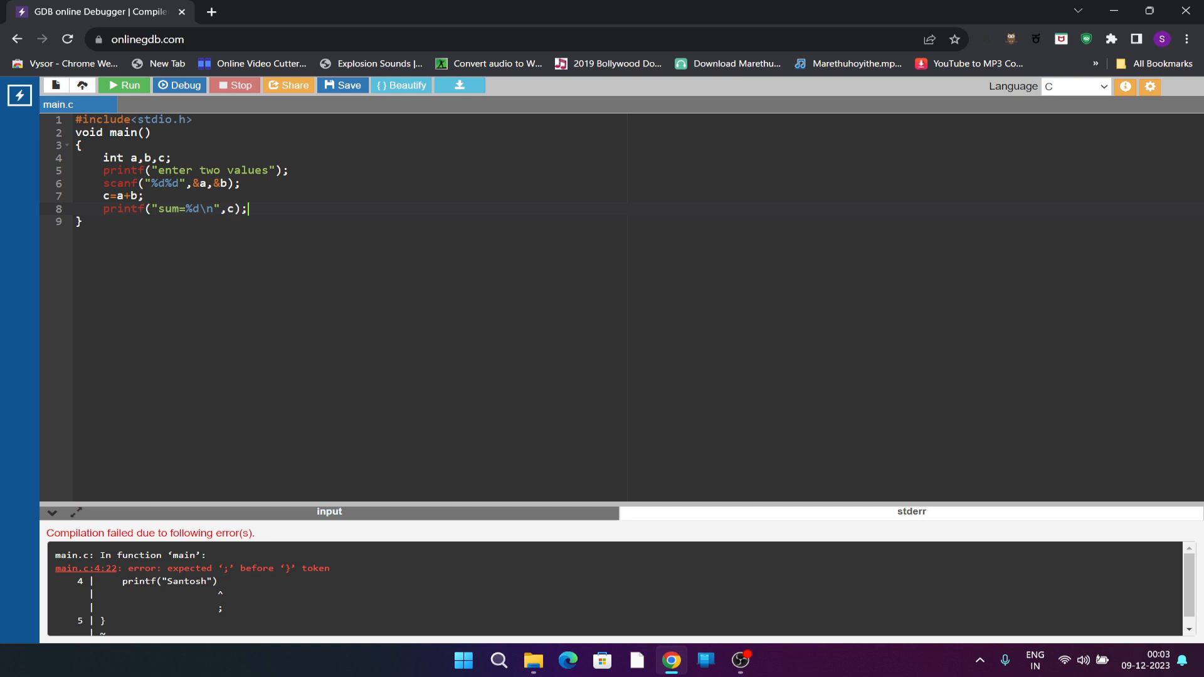
mouse_move(145, 273)
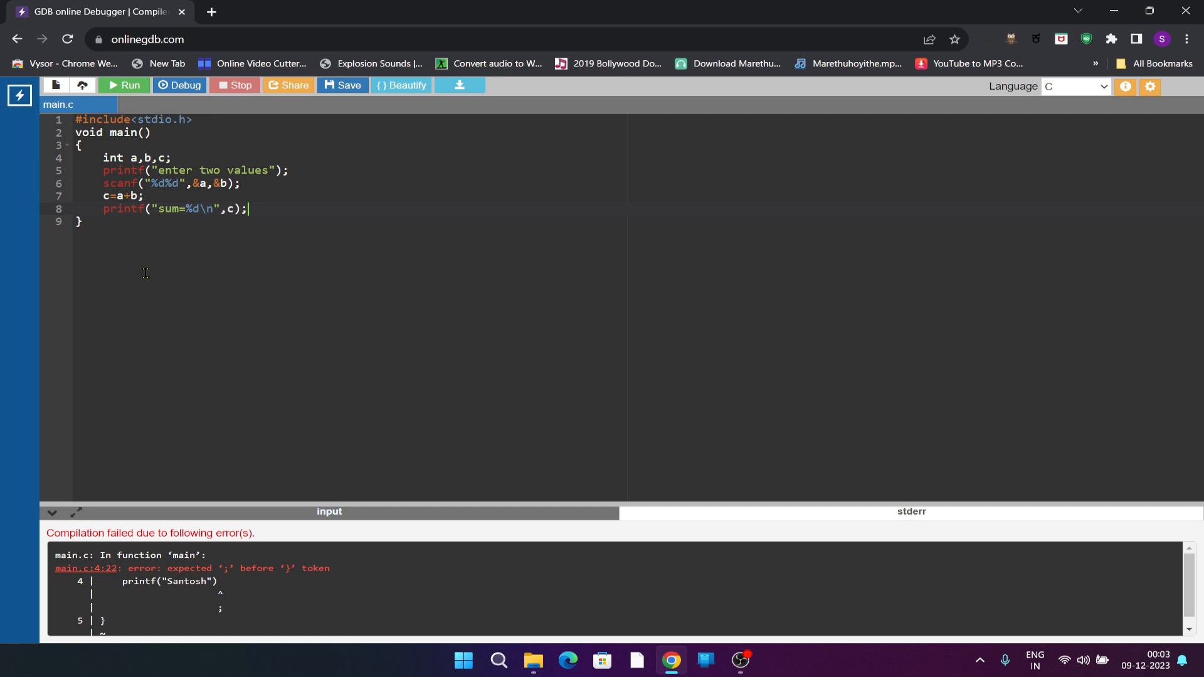
mouse_move(124, 85)
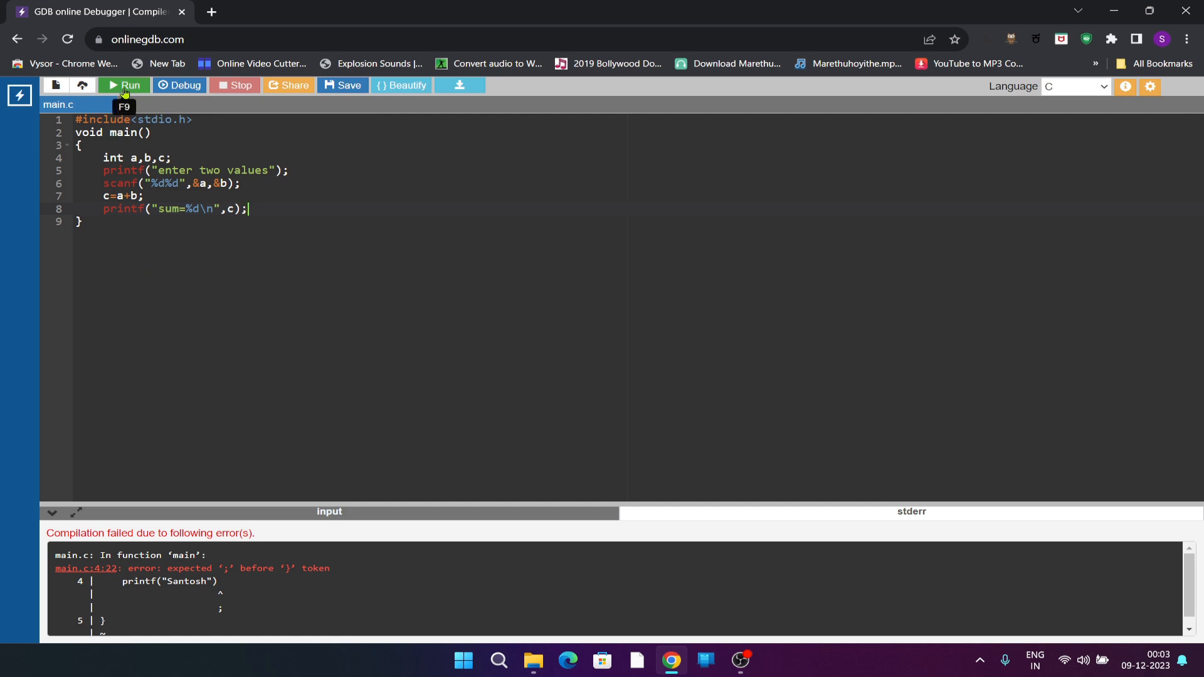
Step: Run the program, enter 6 and 5, and get sum=11
click(124, 85)
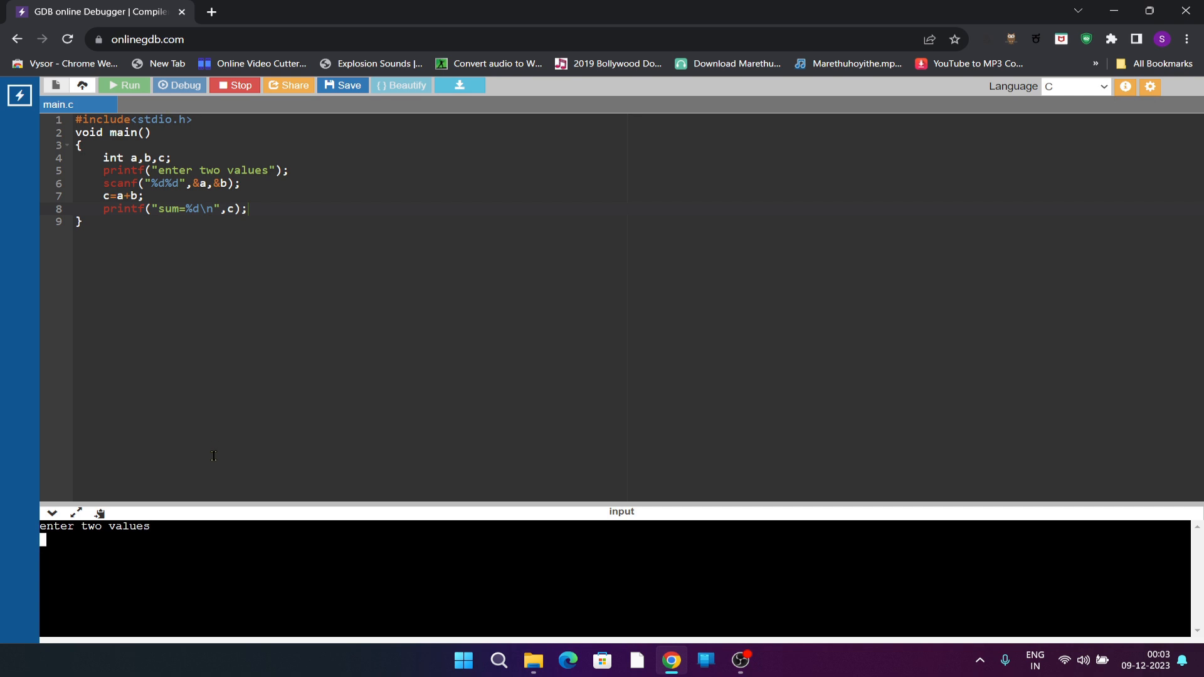
text(6)
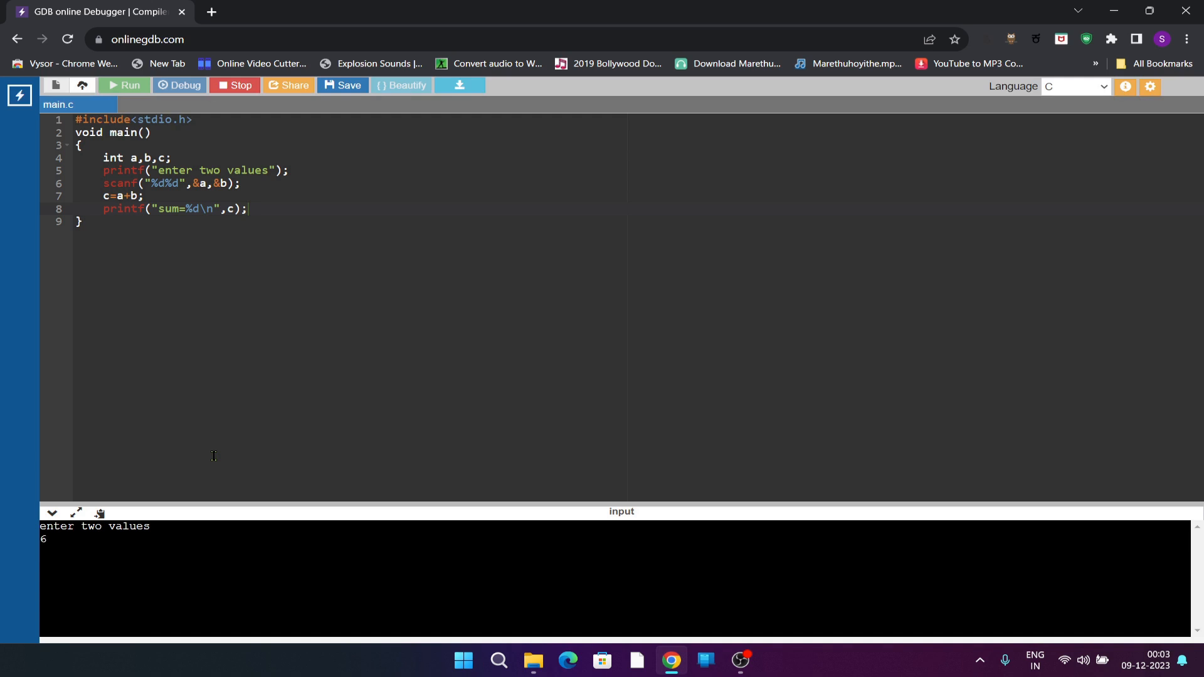
text(5)
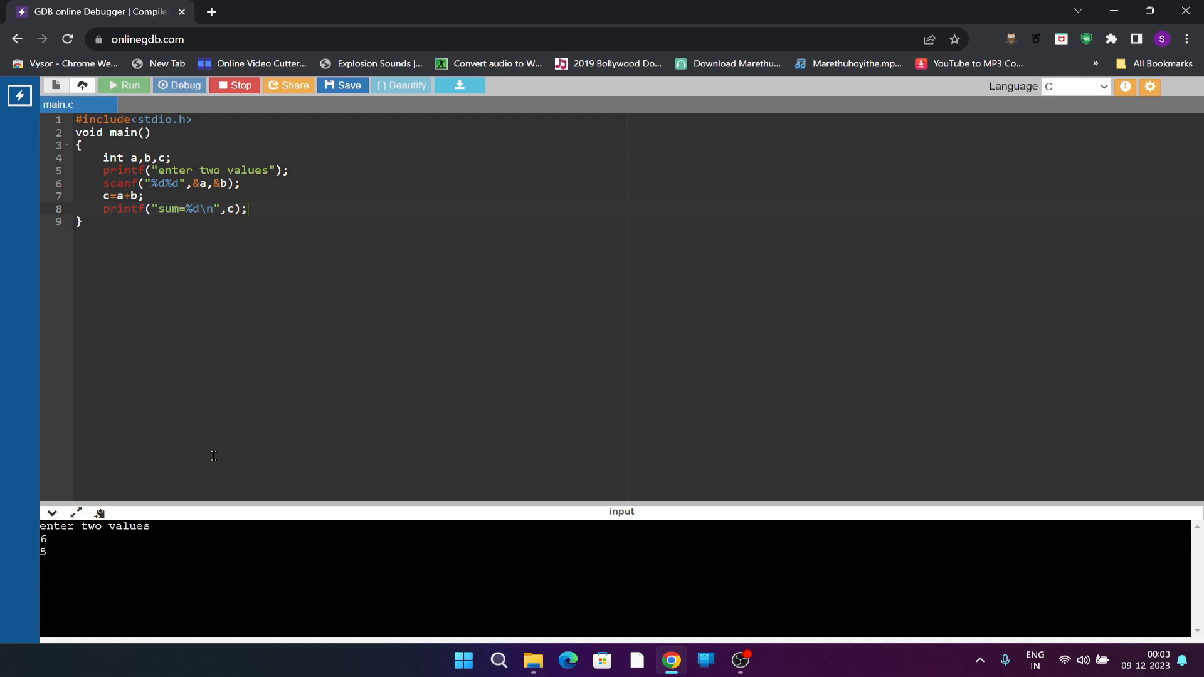
key(Return)
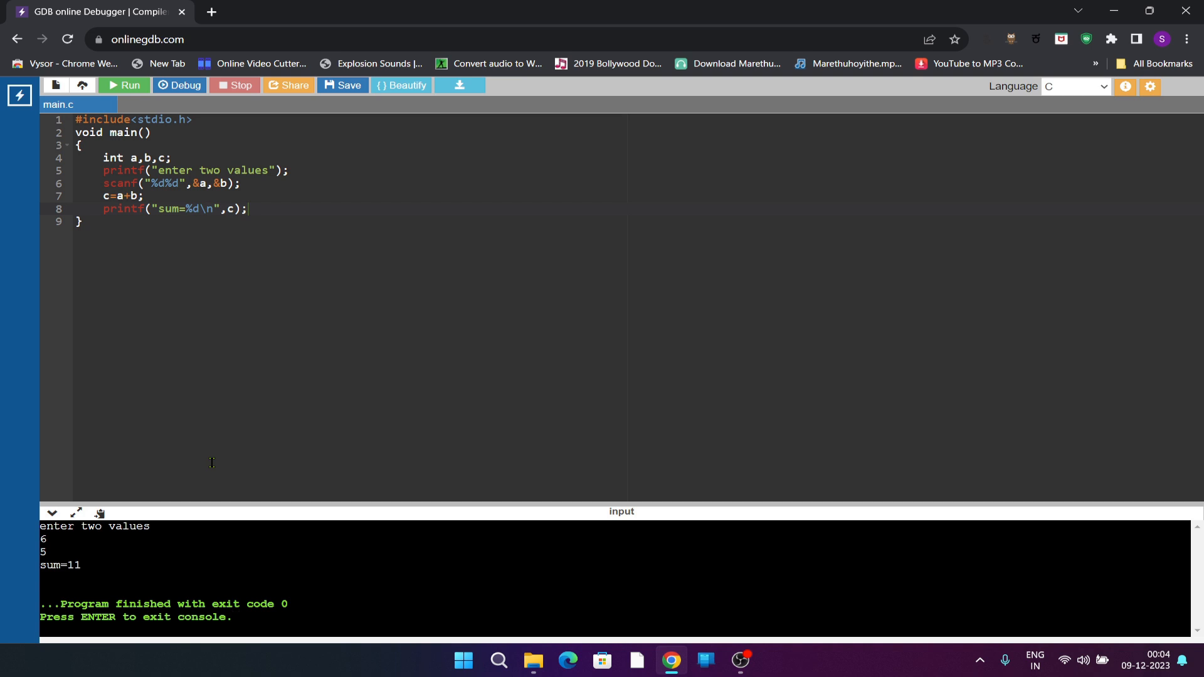
click(234, 616)
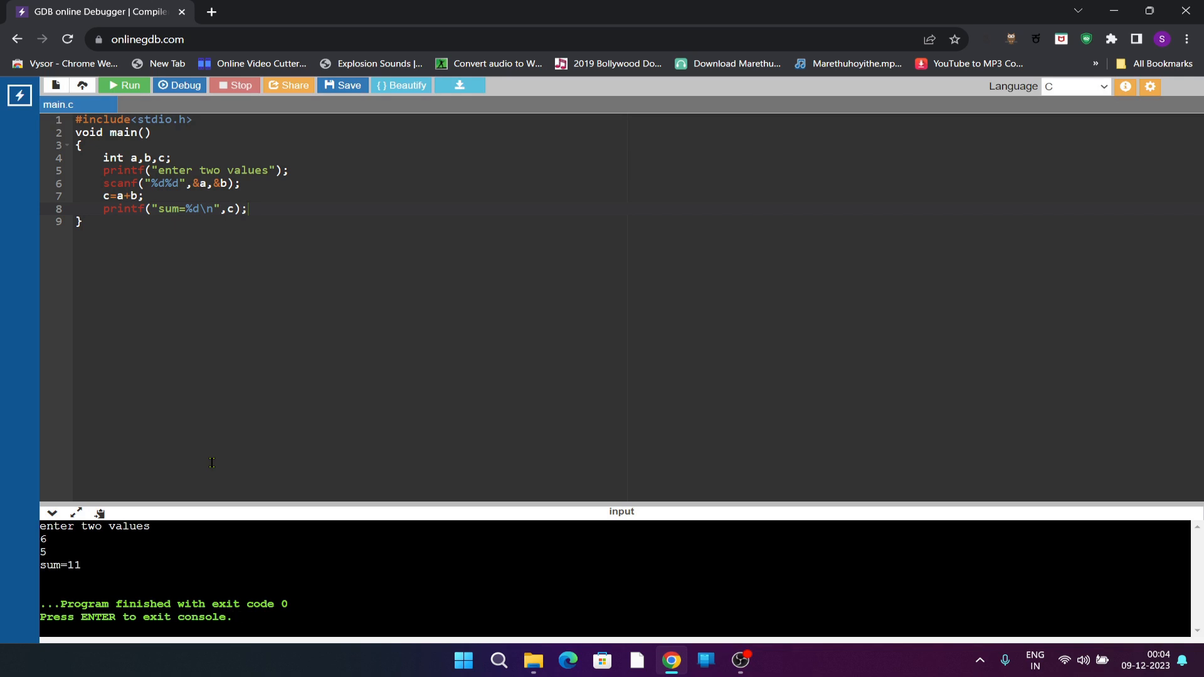
click(234, 616)
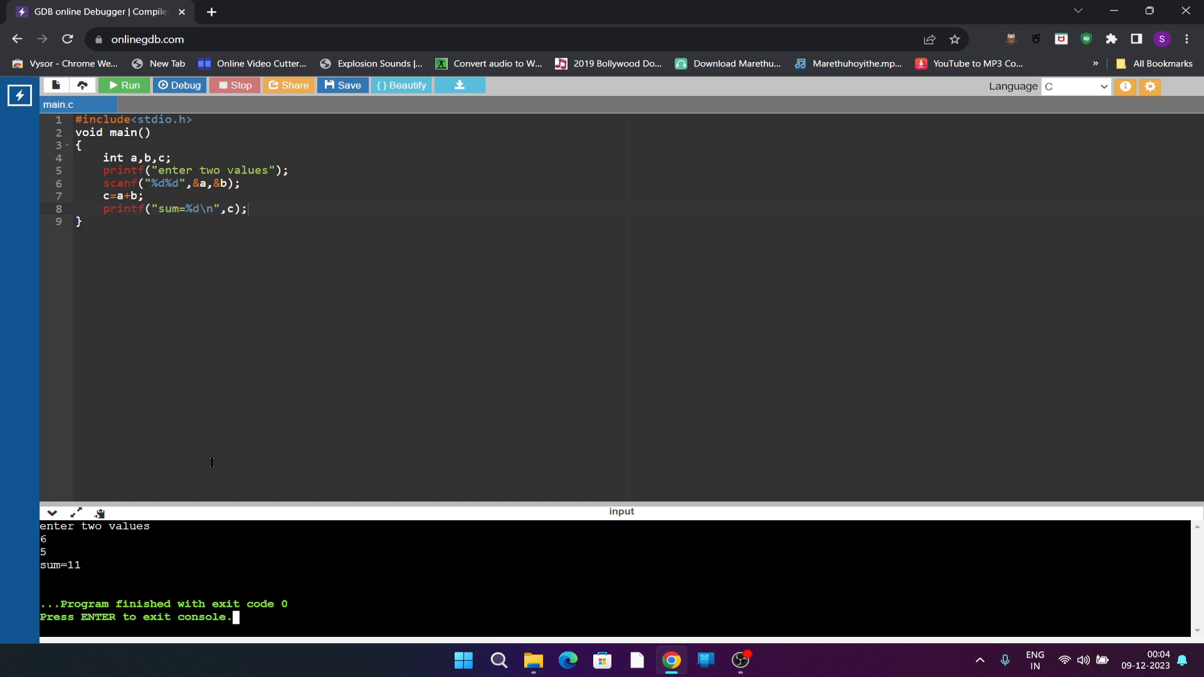